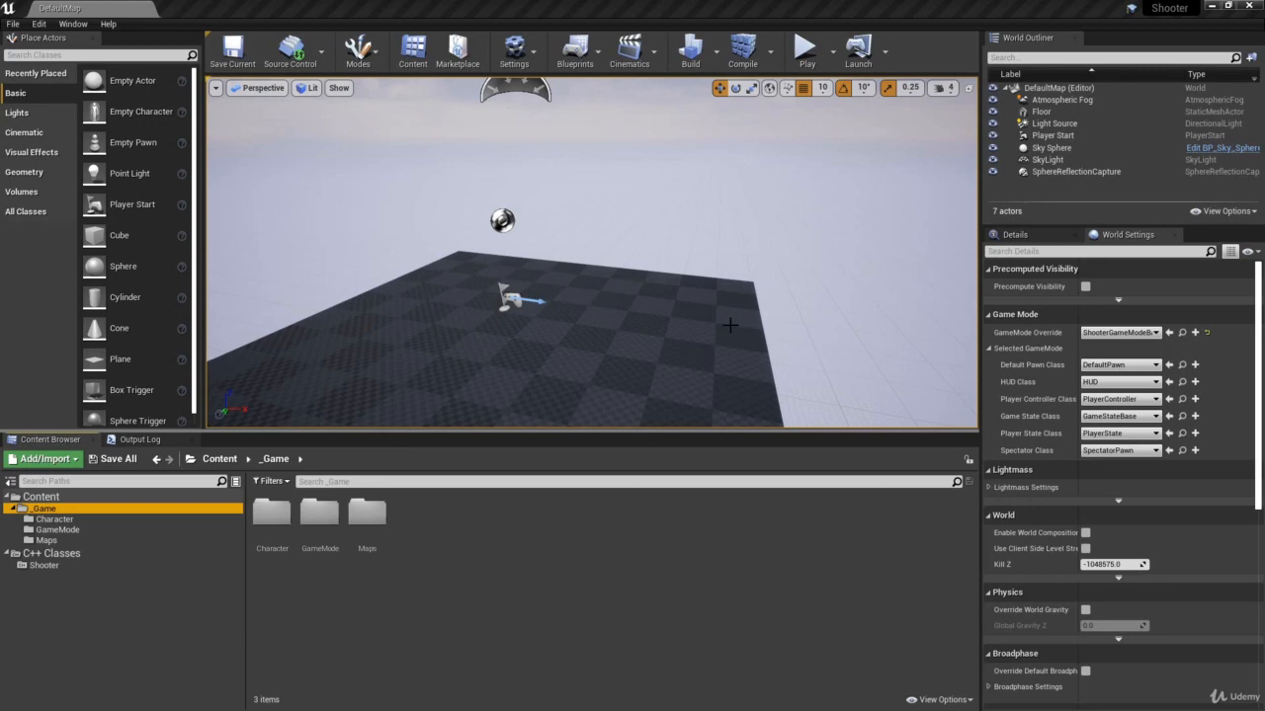
- Browse the Maps, Shooter C++ Classes and GameMode folders in the Content Browser
{"action": "left_click", "coordinate": [47, 540]}
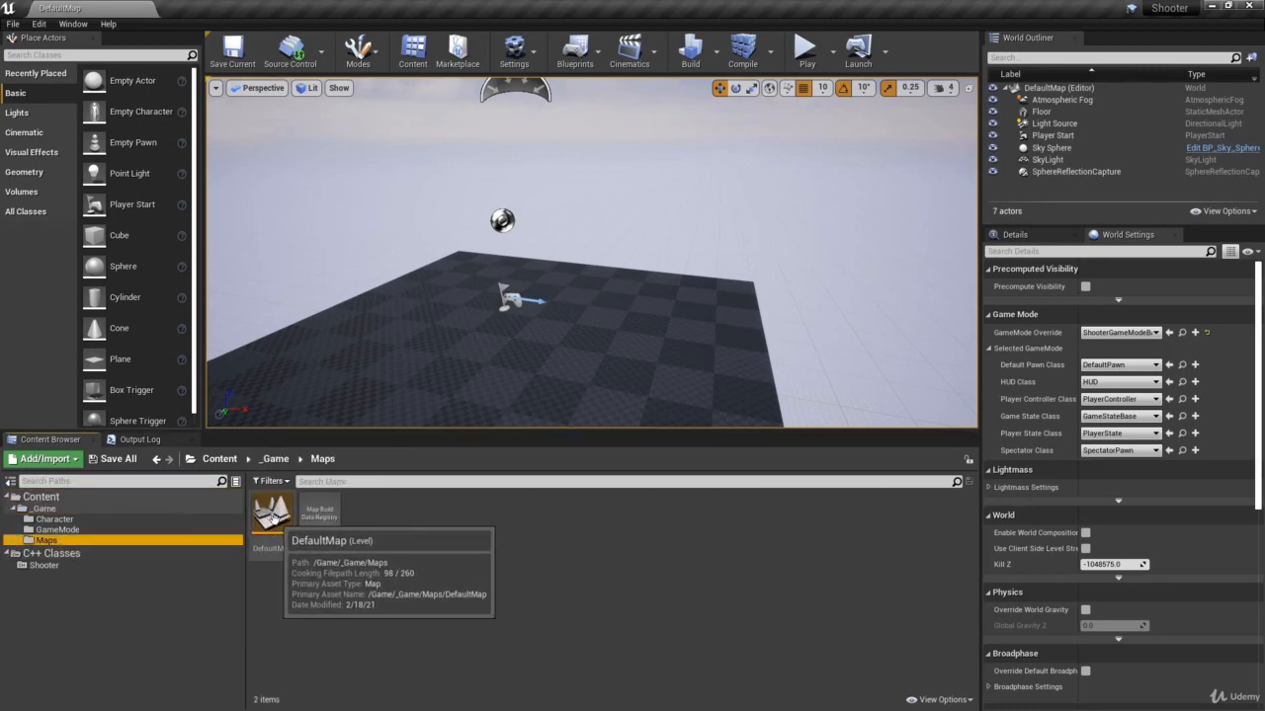
{"action": "mouse_move", "coordinate": [269, 513]}
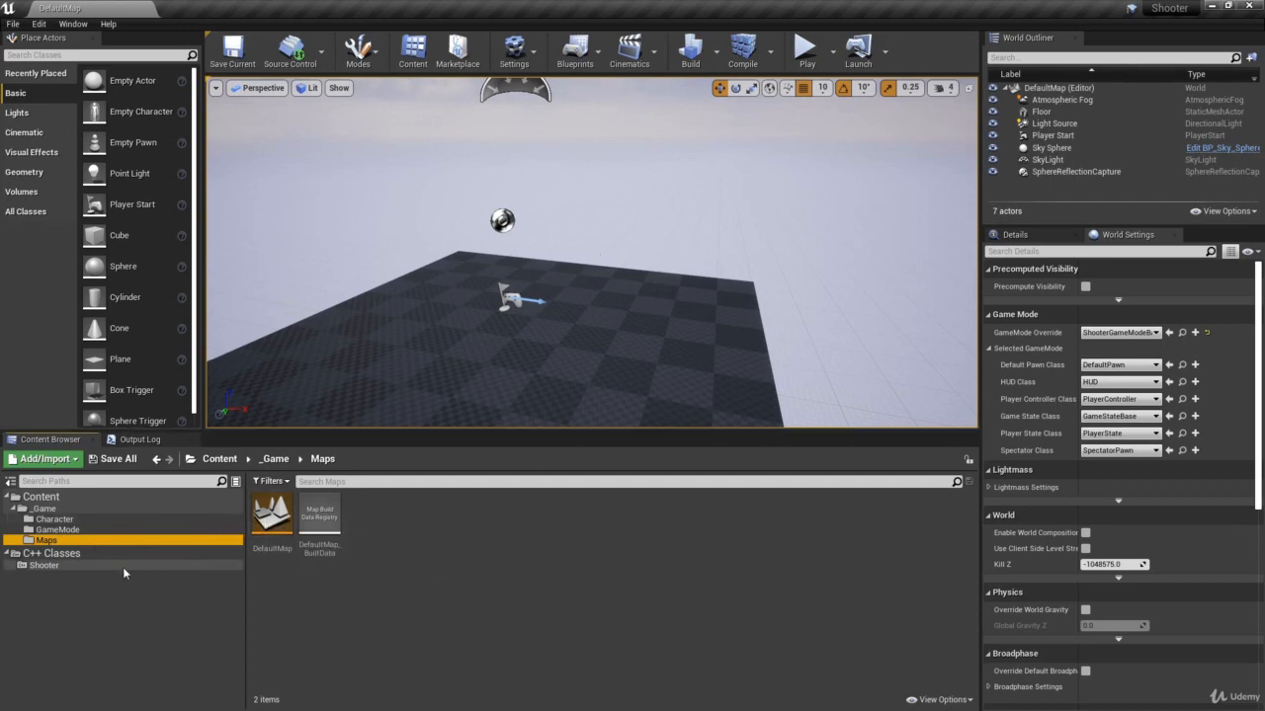
{"action": "mouse_move", "coordinate": [61, 566]}
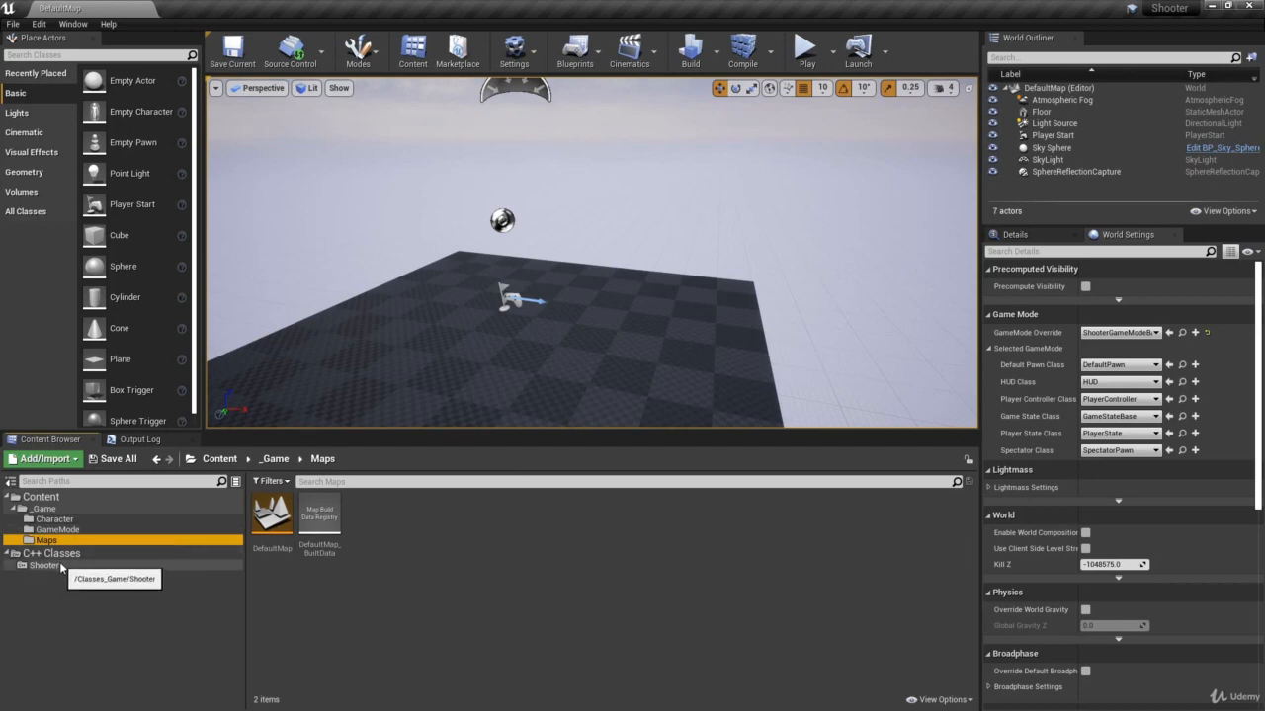
{"action": "left_click", "coordinate": [44, 565]}
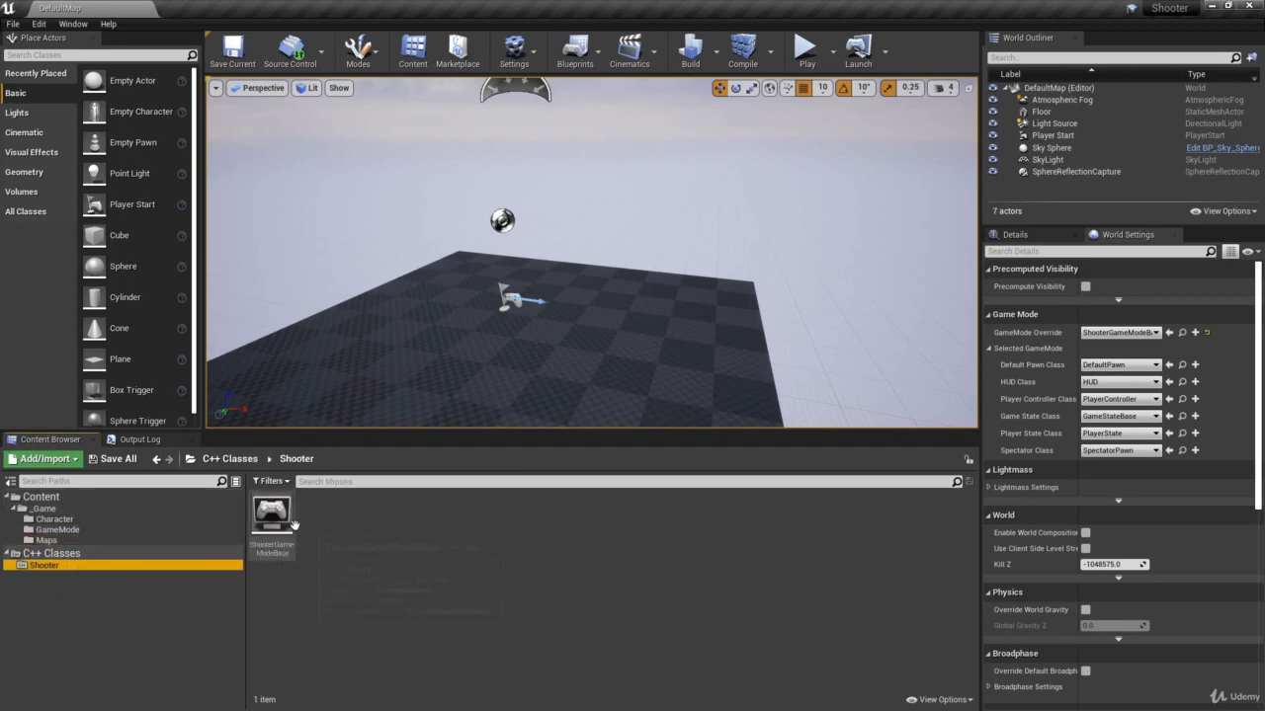
{"action": "mouse_move", "coordinate": [311, 550]}
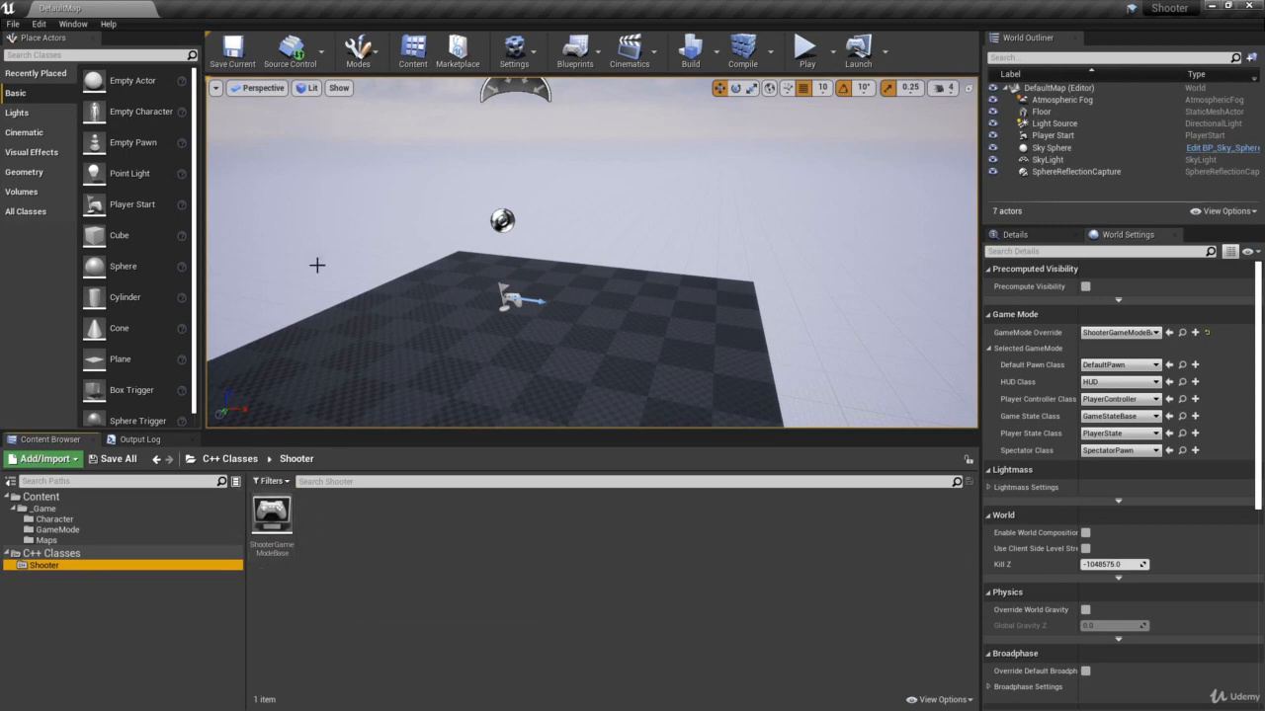
{"action": "mouse_move", "coordinate": [139, 578]}
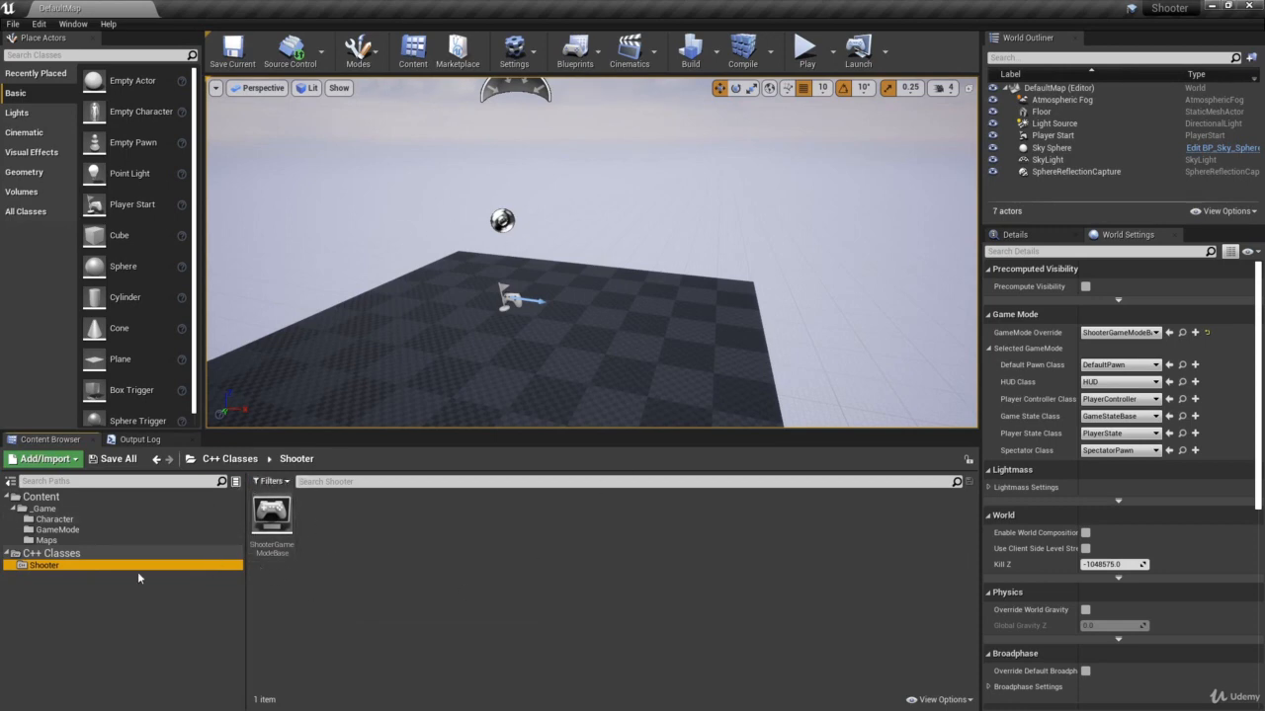
{"action": "left_click", "coordinate": [55, 529]}
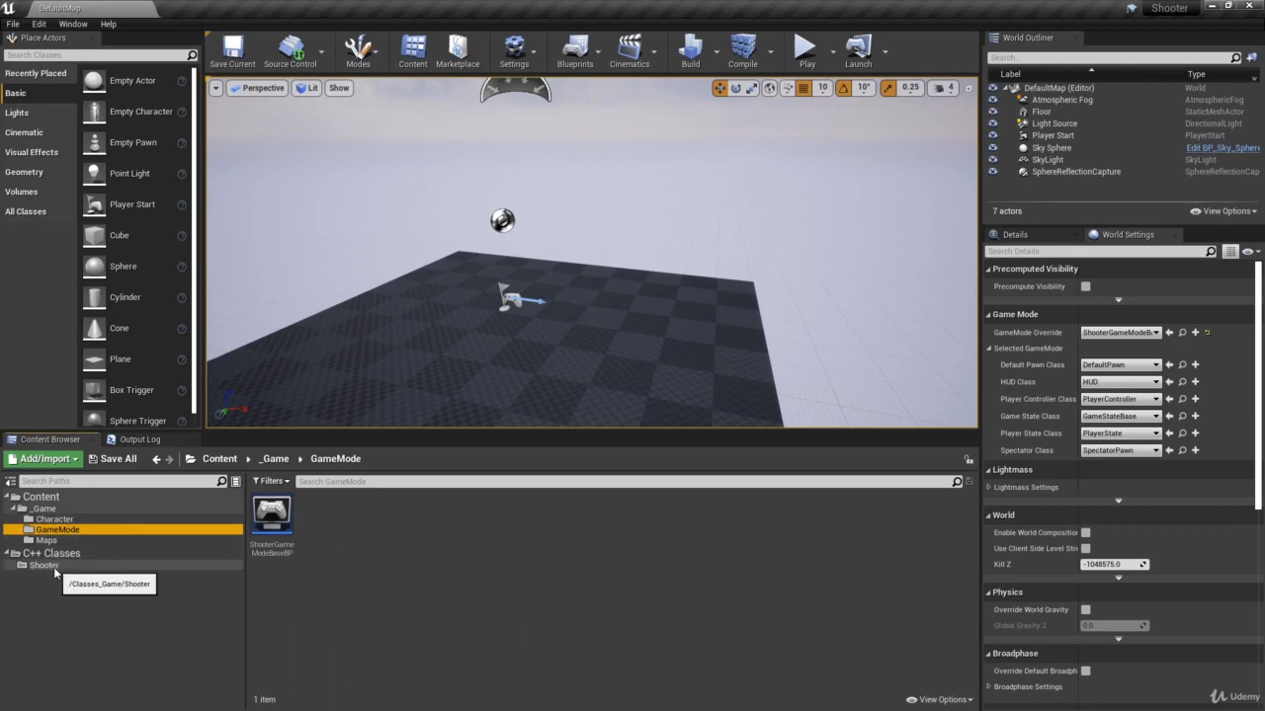
- Add a ShooterCharacter C++ class with Character as parent under C++ Classes/Shooter
{"action": "left_click", "coordinate": [45, 566]}
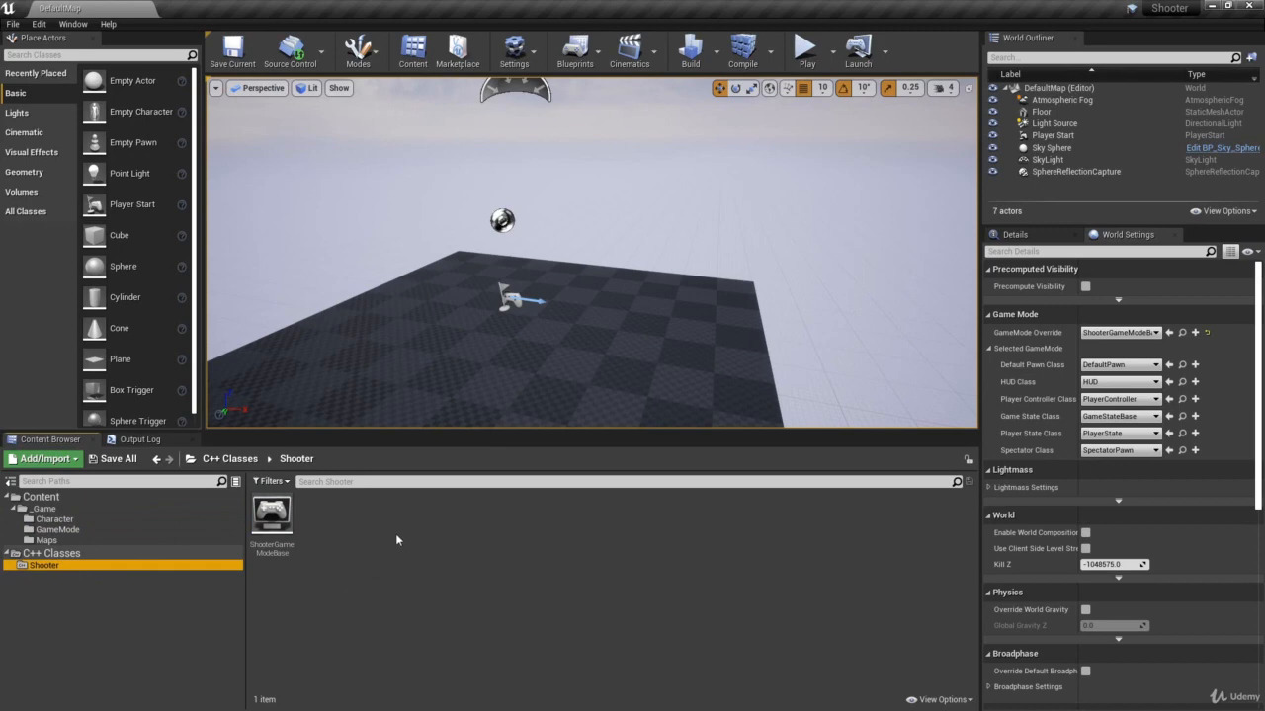
{"action": "mouse_move", "coordinate": [45, 566]}
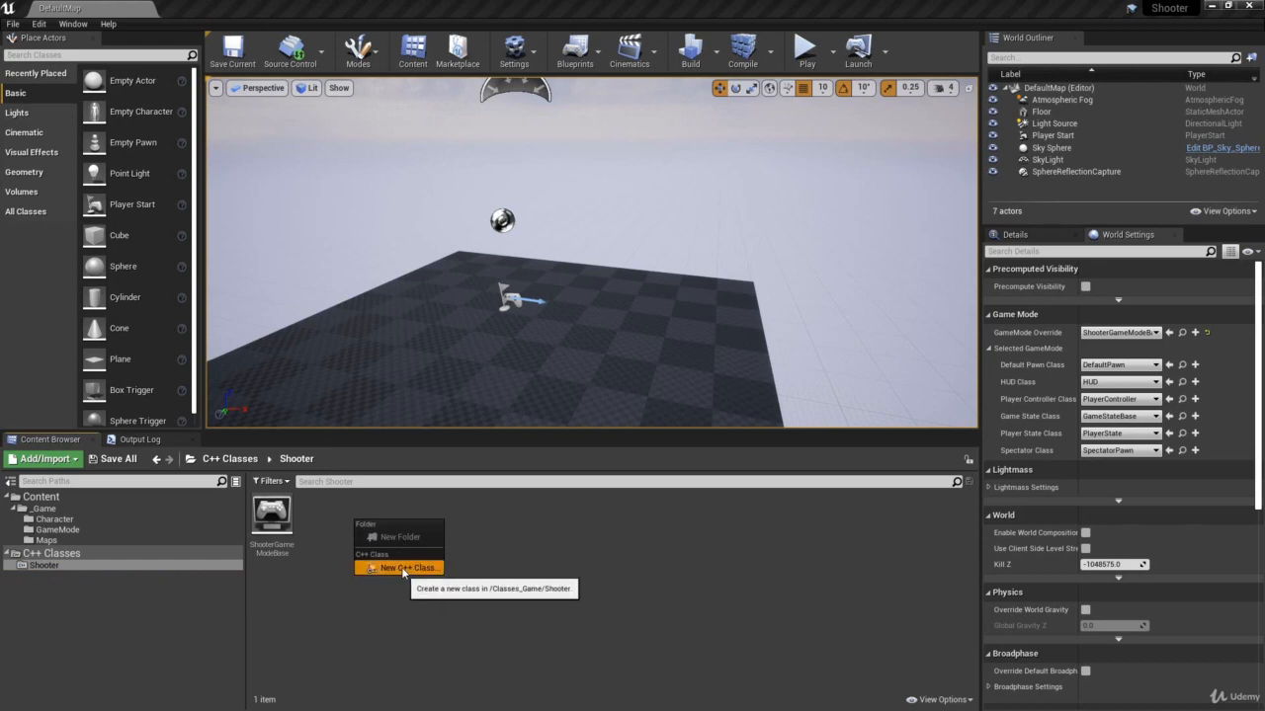
{"action": "left_click", "coordinate": [399, 568]}
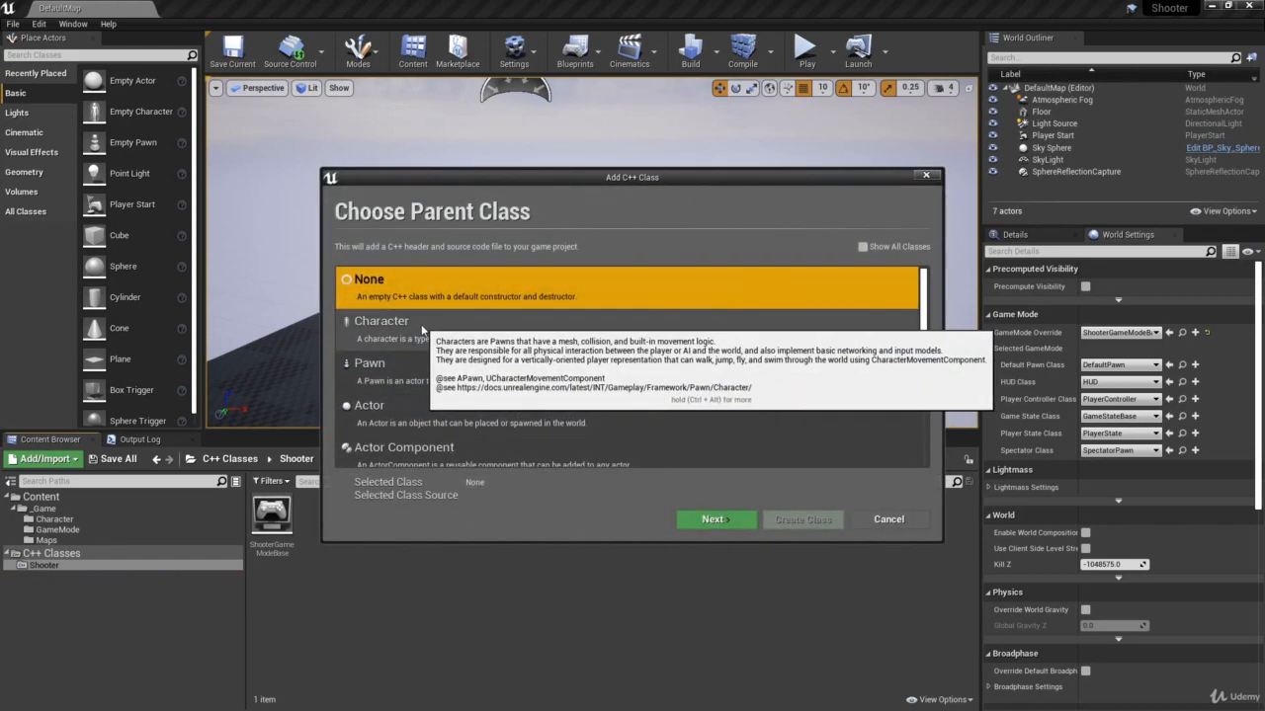
{"action": "left_click", "coordinate": [715, 519]}
{"action": "type", "text": "ShooterCharacter"}
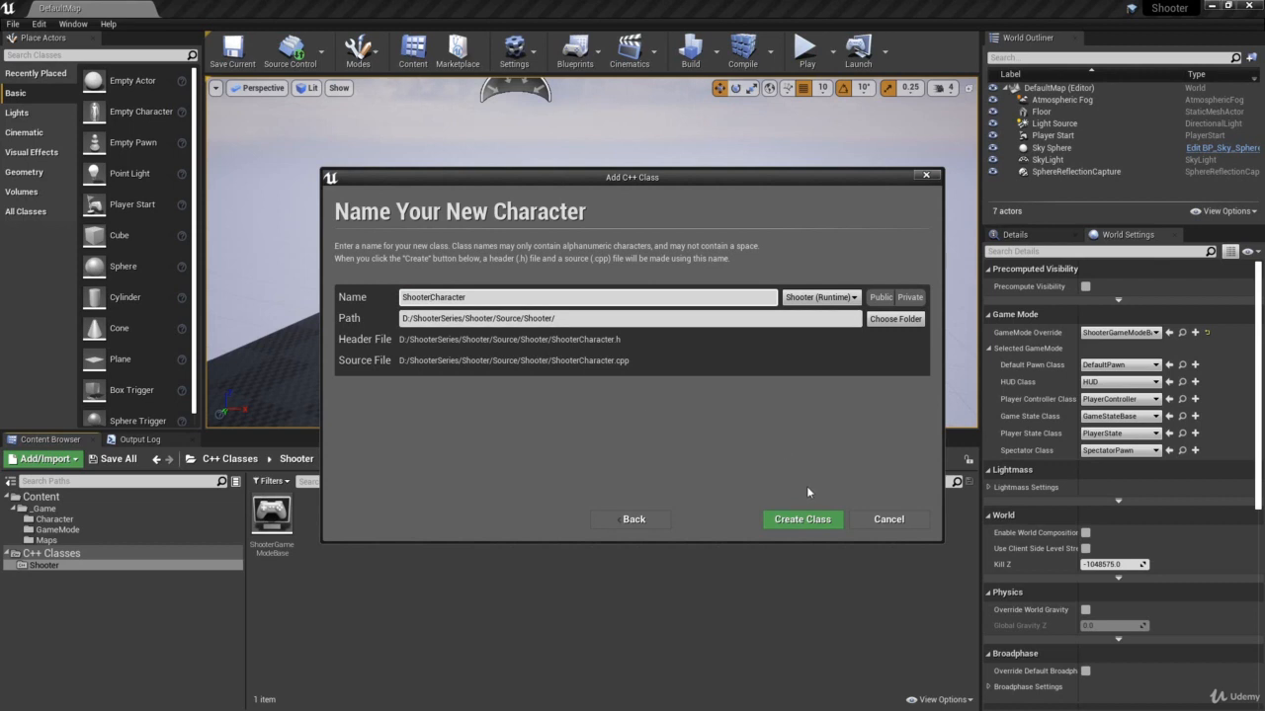
{"action": "left_click", "coordinate": [803, 519]}
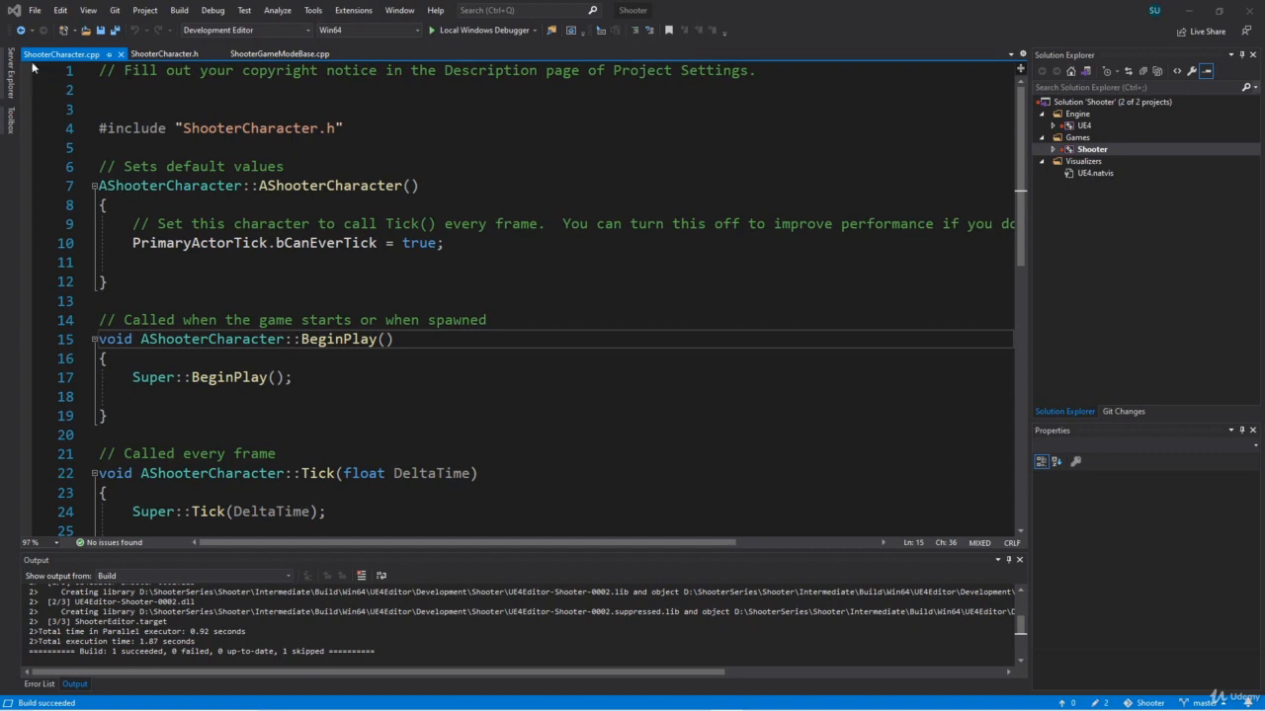
- Inspect ShooterCharacter.h in Visual Studio, then return to the Unreal Editor
{"action": "left_click", "coordinate": [163, 54]}
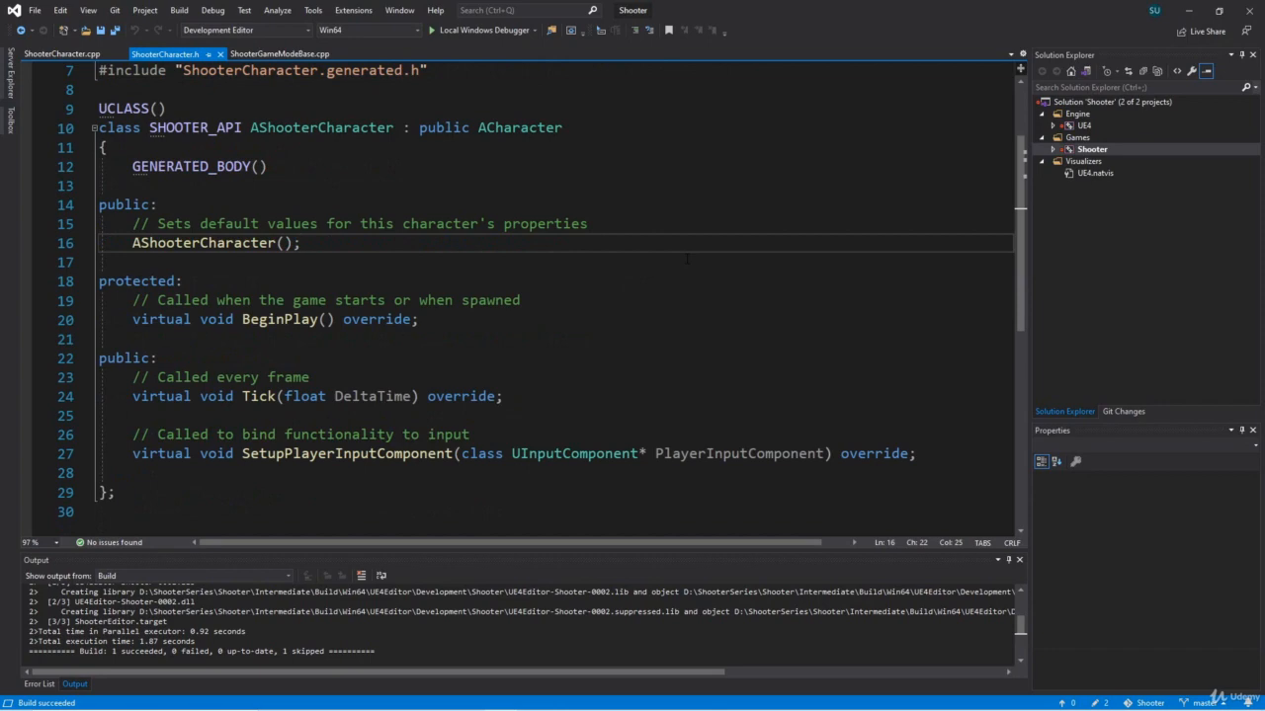
{"action": "key", "text": "alt+tab"}
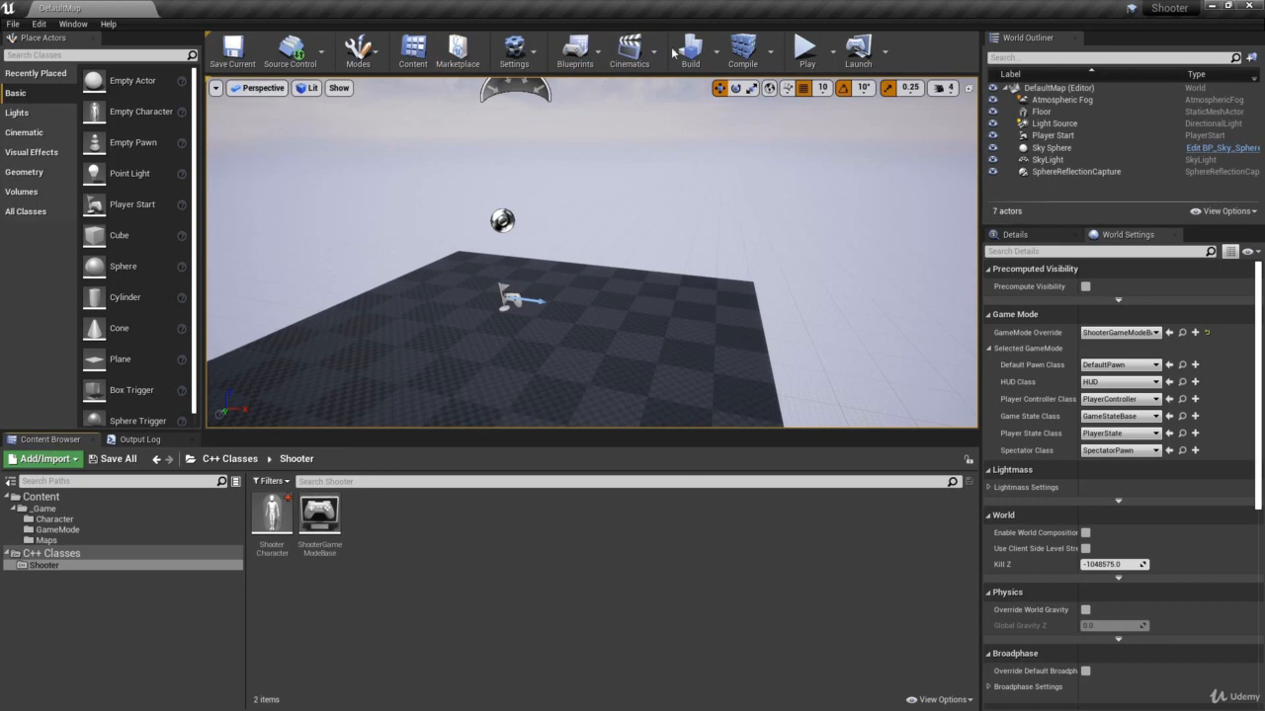
{"action": "mouse_move", "coordinate": [294, 49]}
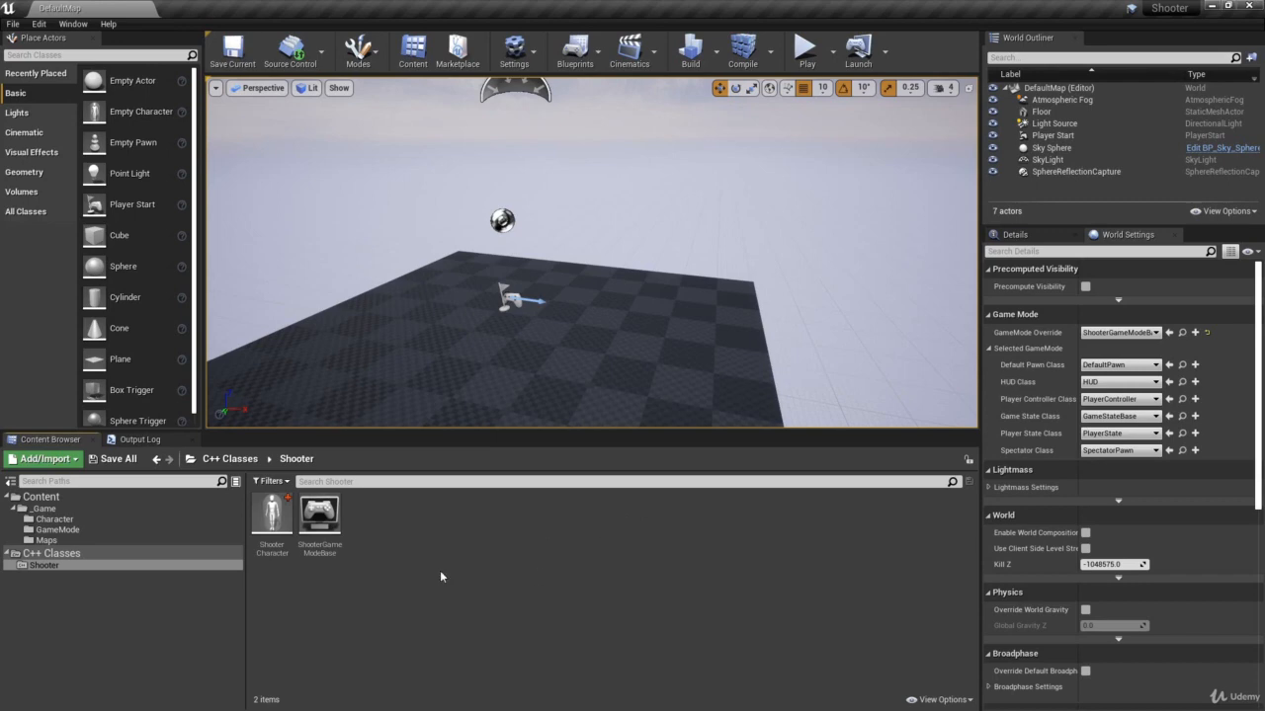
- Open the context menu of the ShooterCharacter class in the Content Browser
{"action": "left_click", "coordinate": [272, 518]}
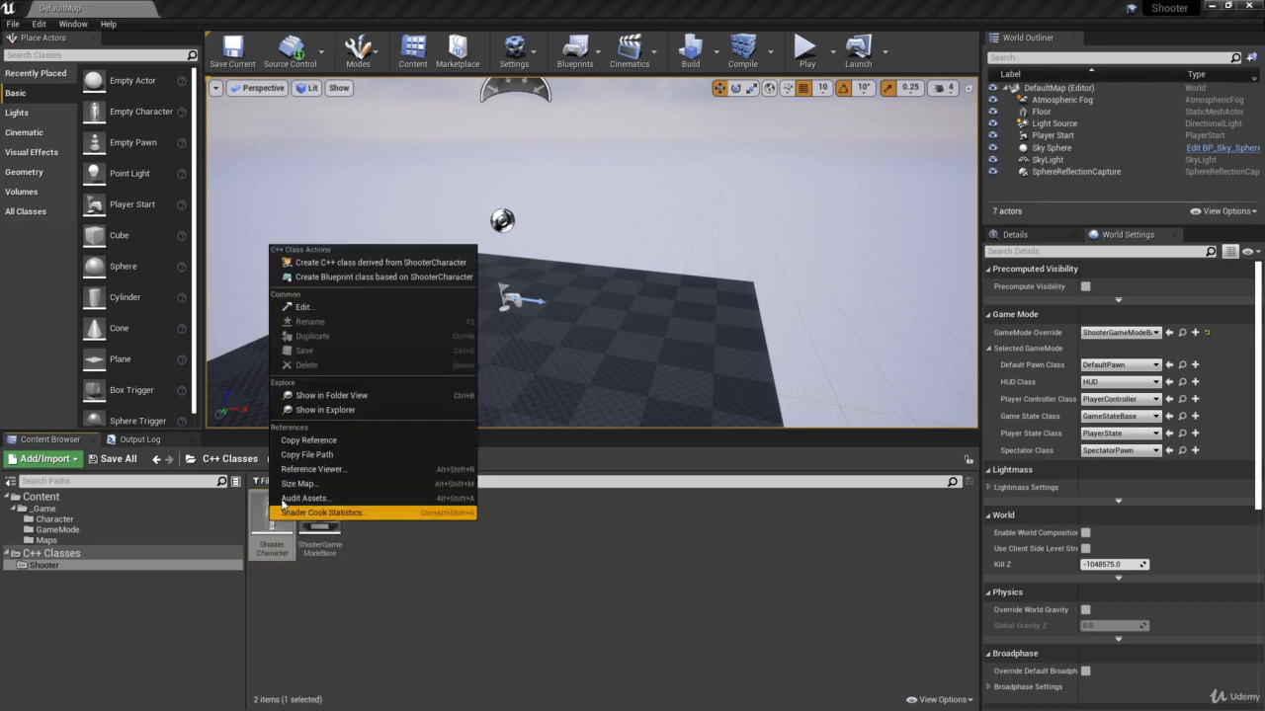
- Make a ShooterCharacterBP blueprint from ShooterCharacter in the Character folder
{"action": "left_click", "coordinate": [384, 277]}
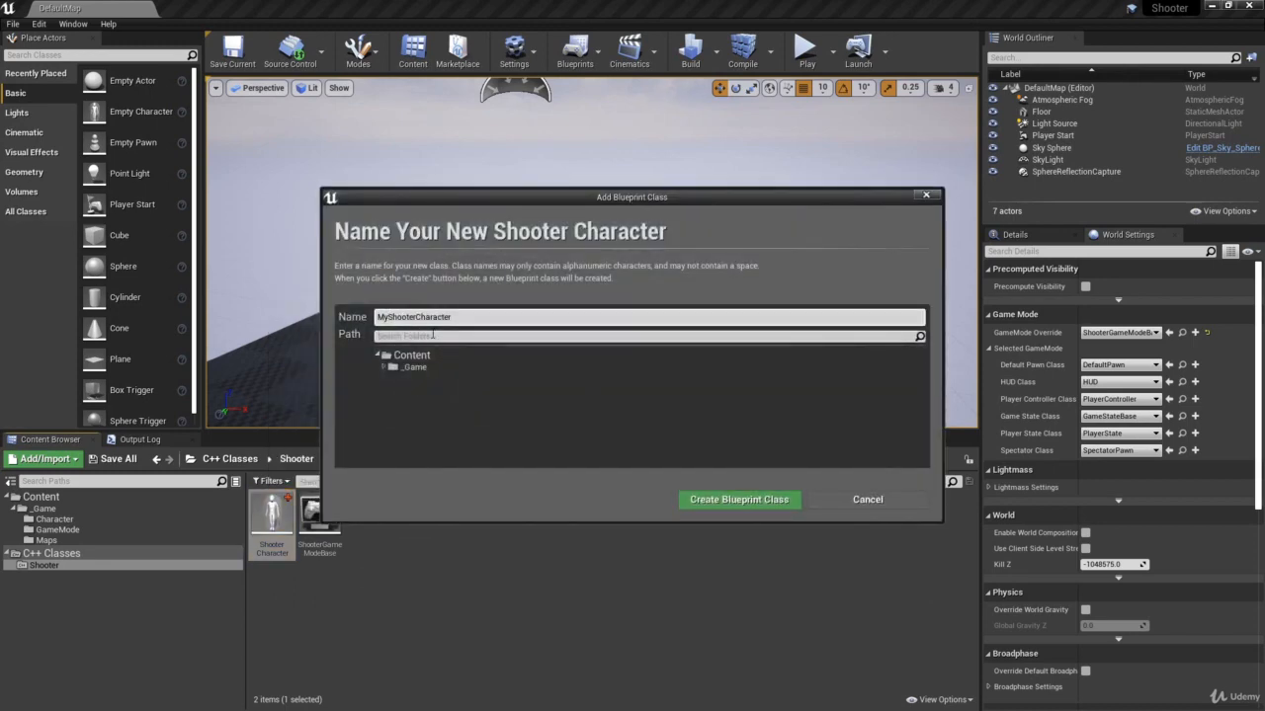
{"action": "type", "text": "ShooterCharacter"}
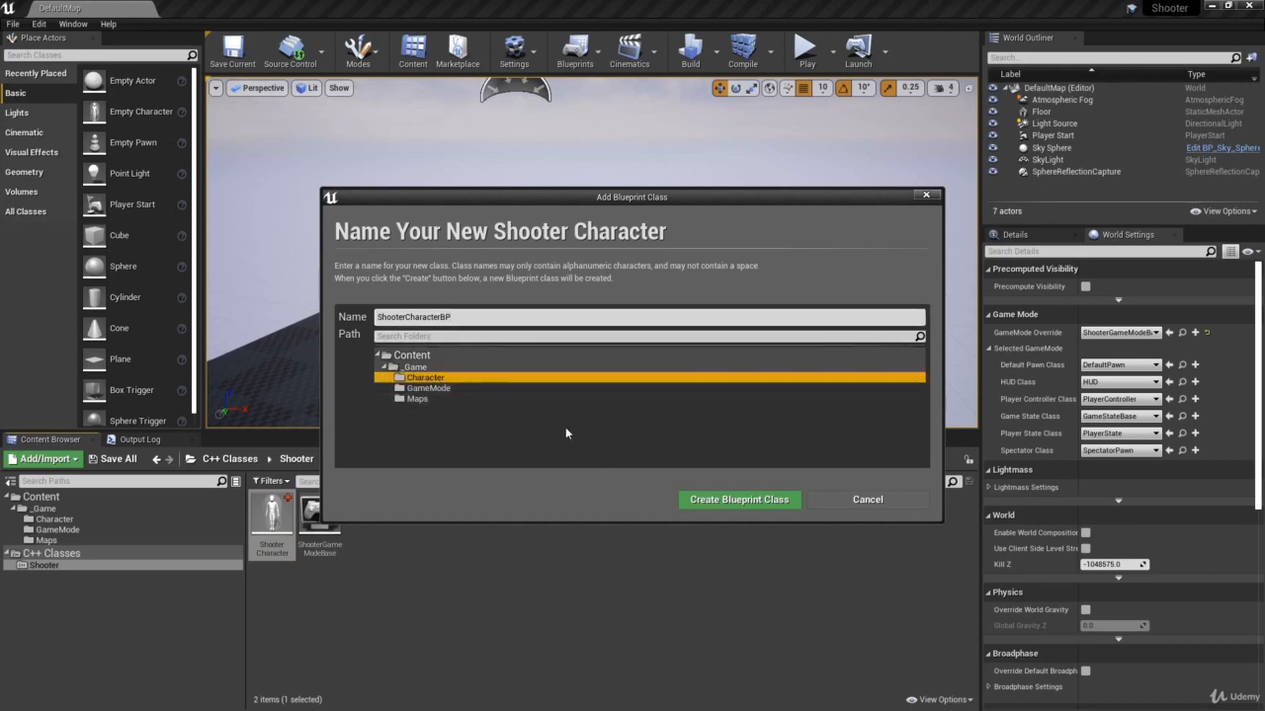
{"action": "left_click", "coordinate": [738, 499]}
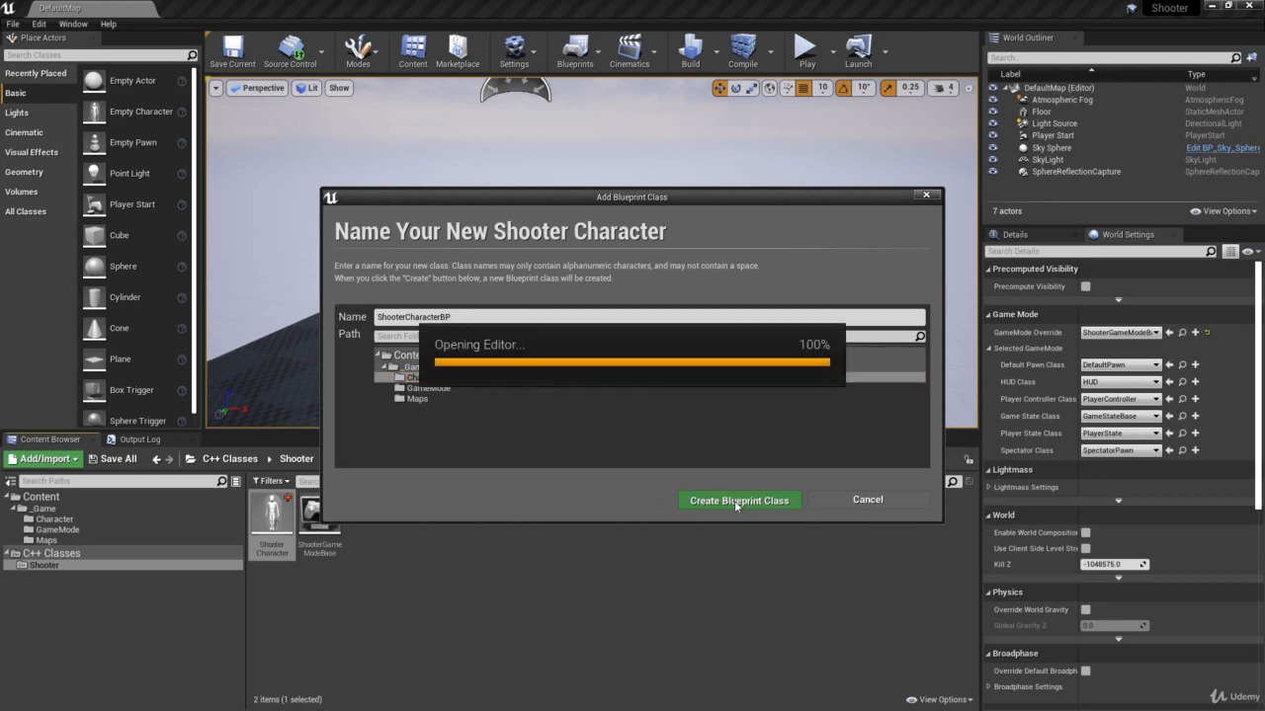
{"action": "left_click", "coordinate": [738, 500]}
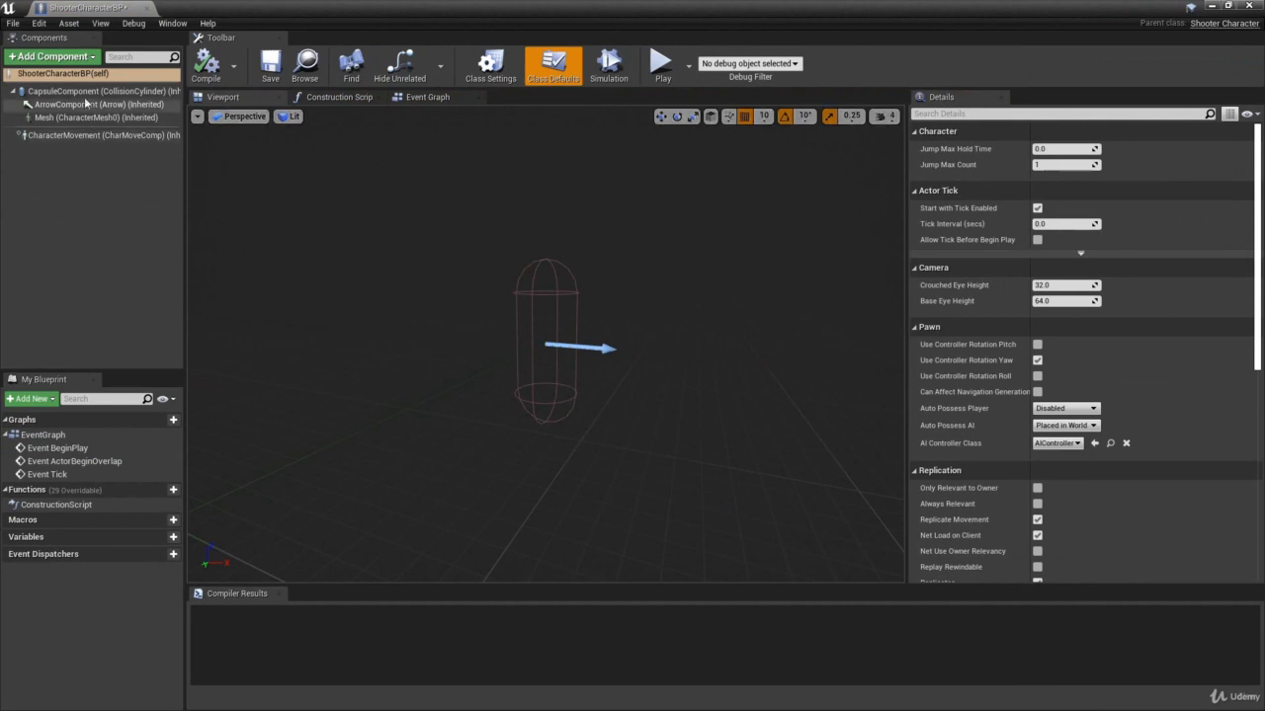
- Inspect the CapsuleComponent, Mesh and CharacterMovement components, then close the blueprint editor
{"action": "left_click", "coordinate": [104, 91]}
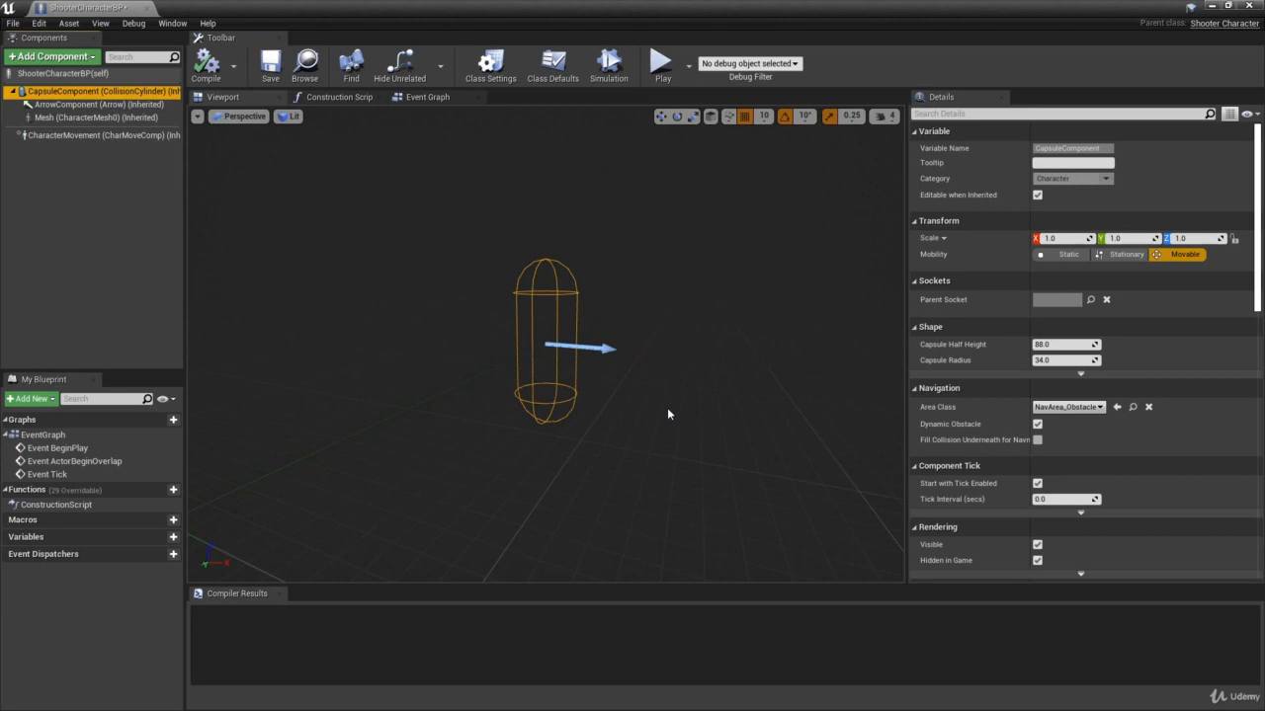
{"action": "mouse_move", "coordinate": [743, 387]}
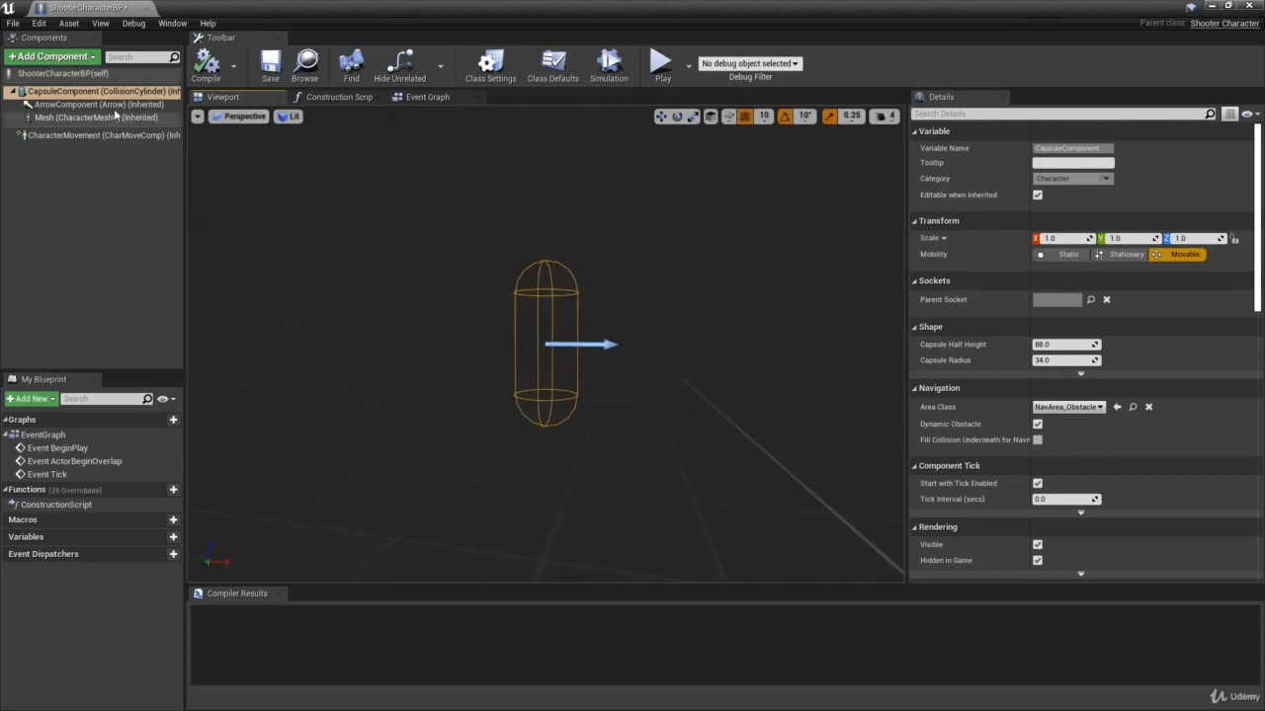
{"action": "left_click", "coordinate": [98, 104]}
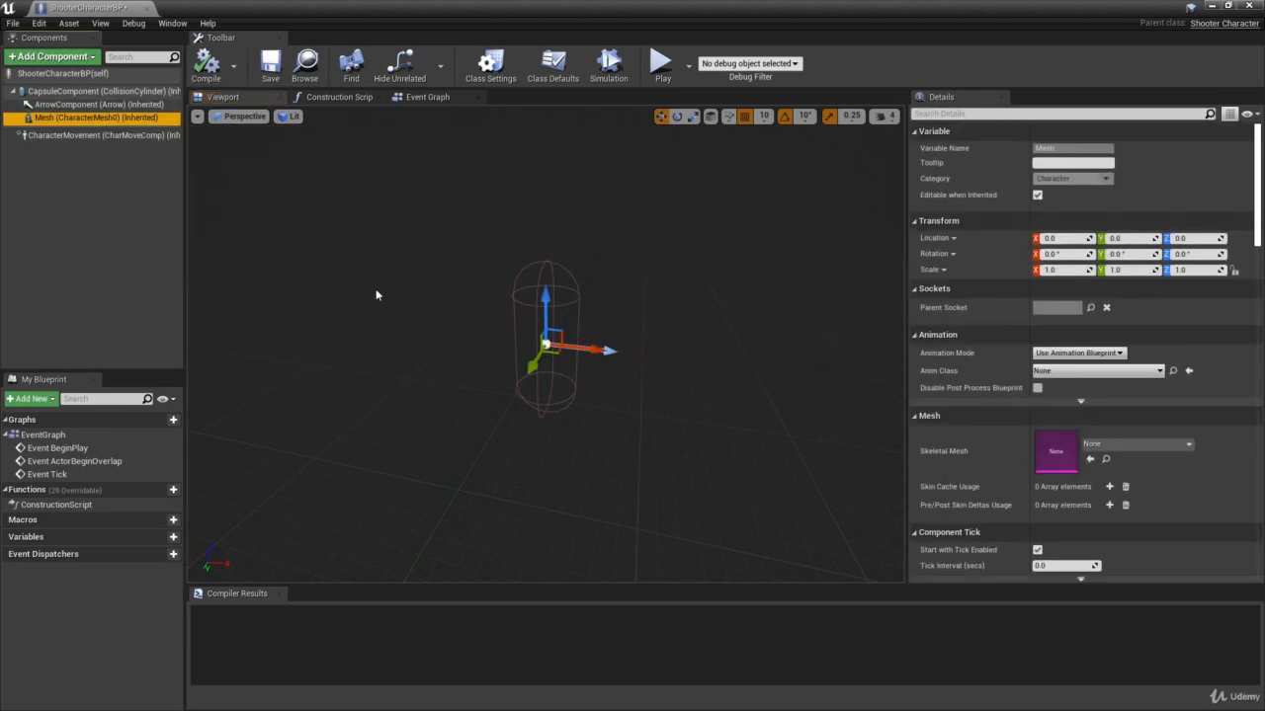
{"action": "mouse_move", "coordinate": [672, 432]}
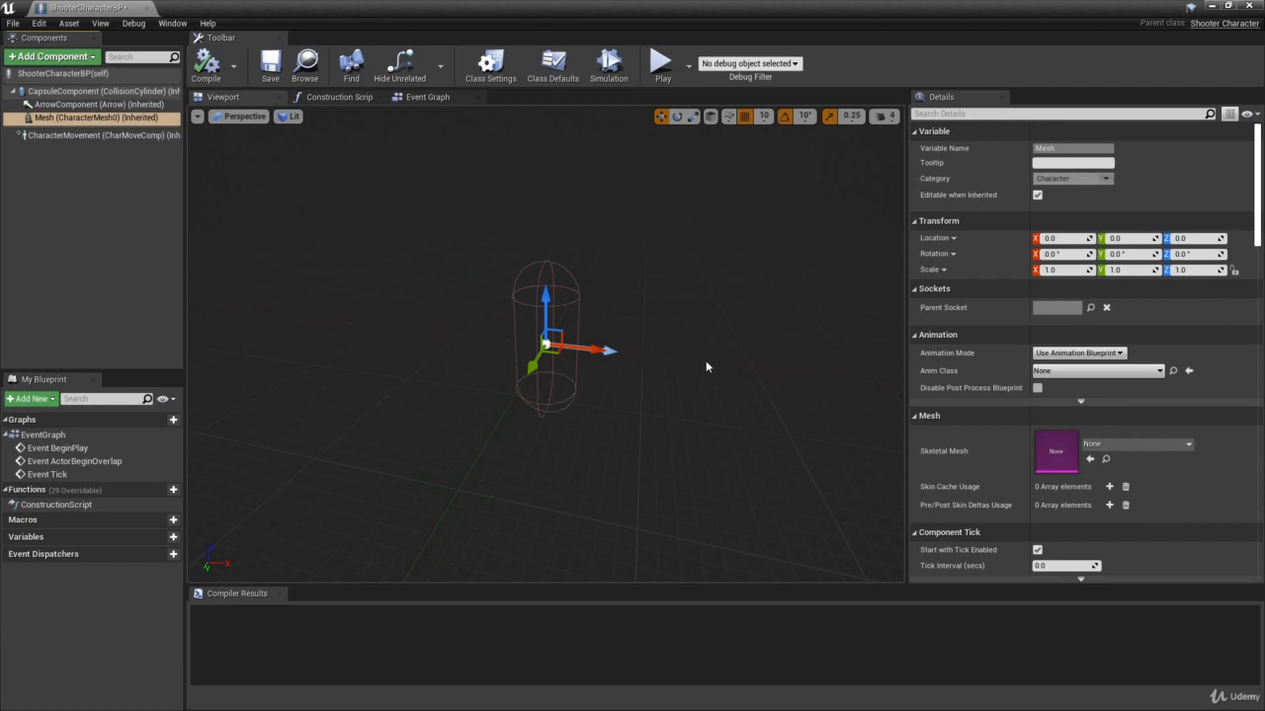
{"action": "mouse_move", "coordinate": [426, 228]}
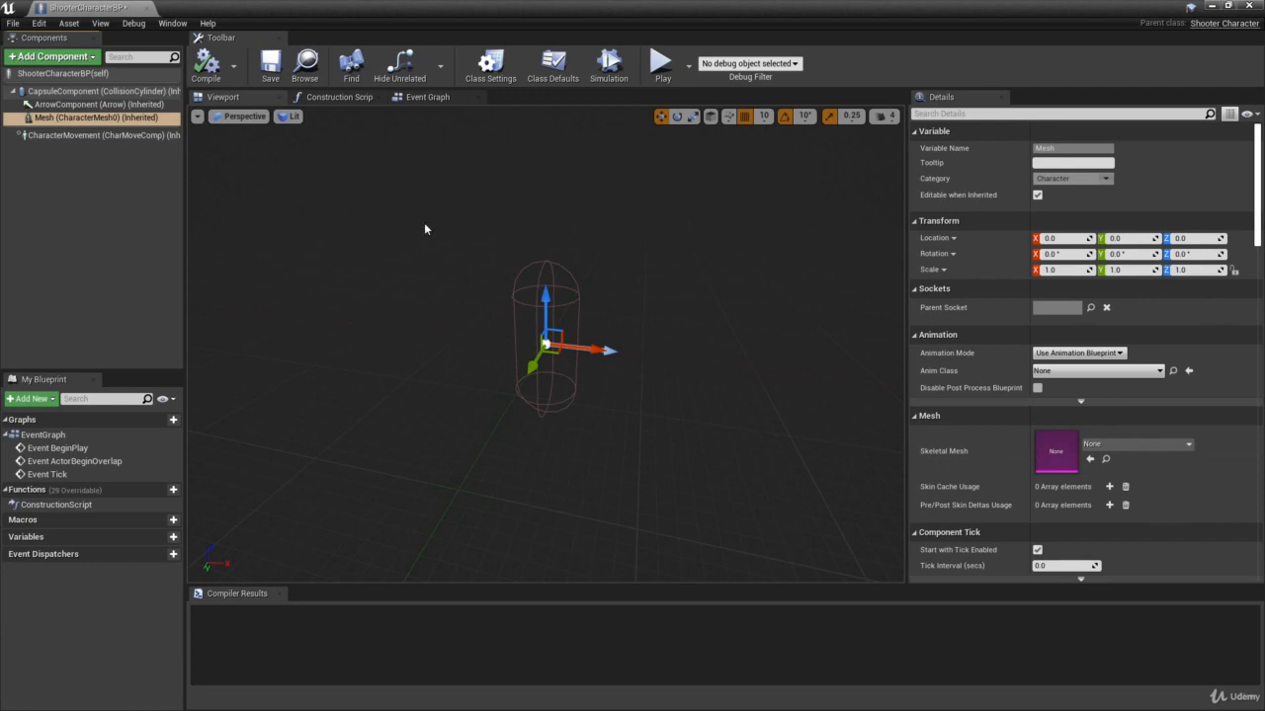
{"action": "left_click", "coordinate": [109, 136]}
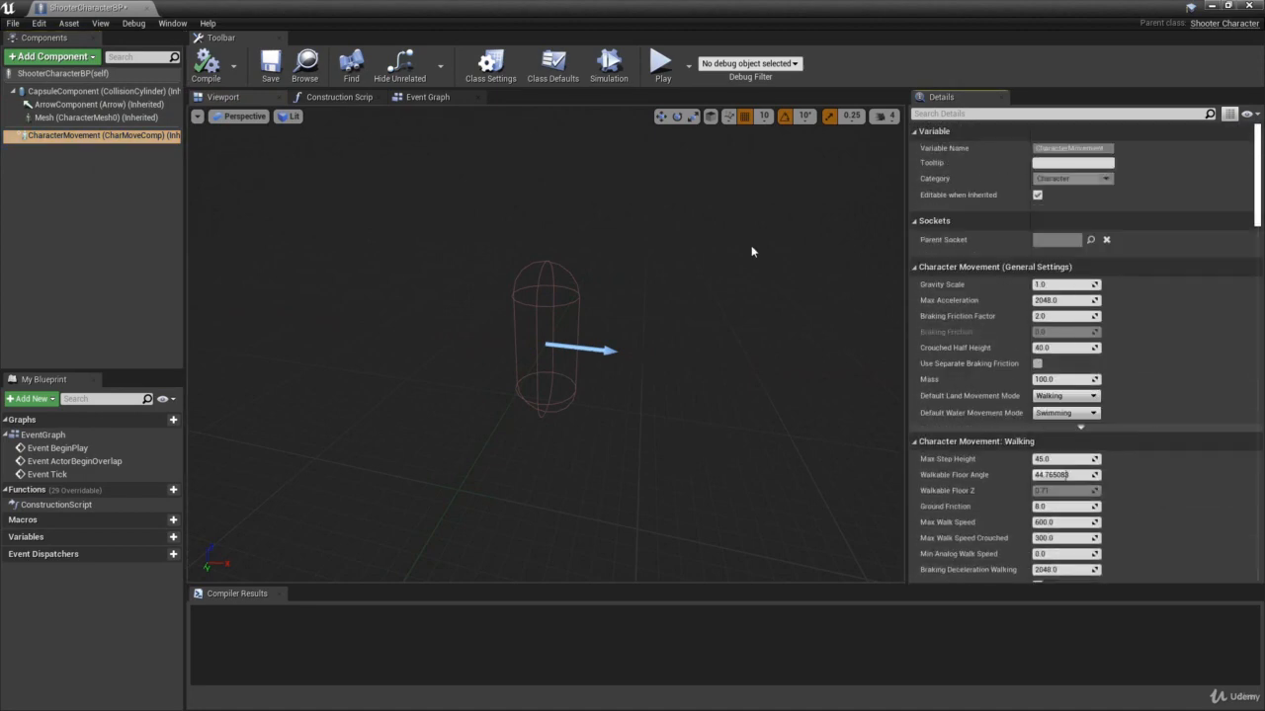
{"action": "mouse_move", "coordinate": [718, 346]}
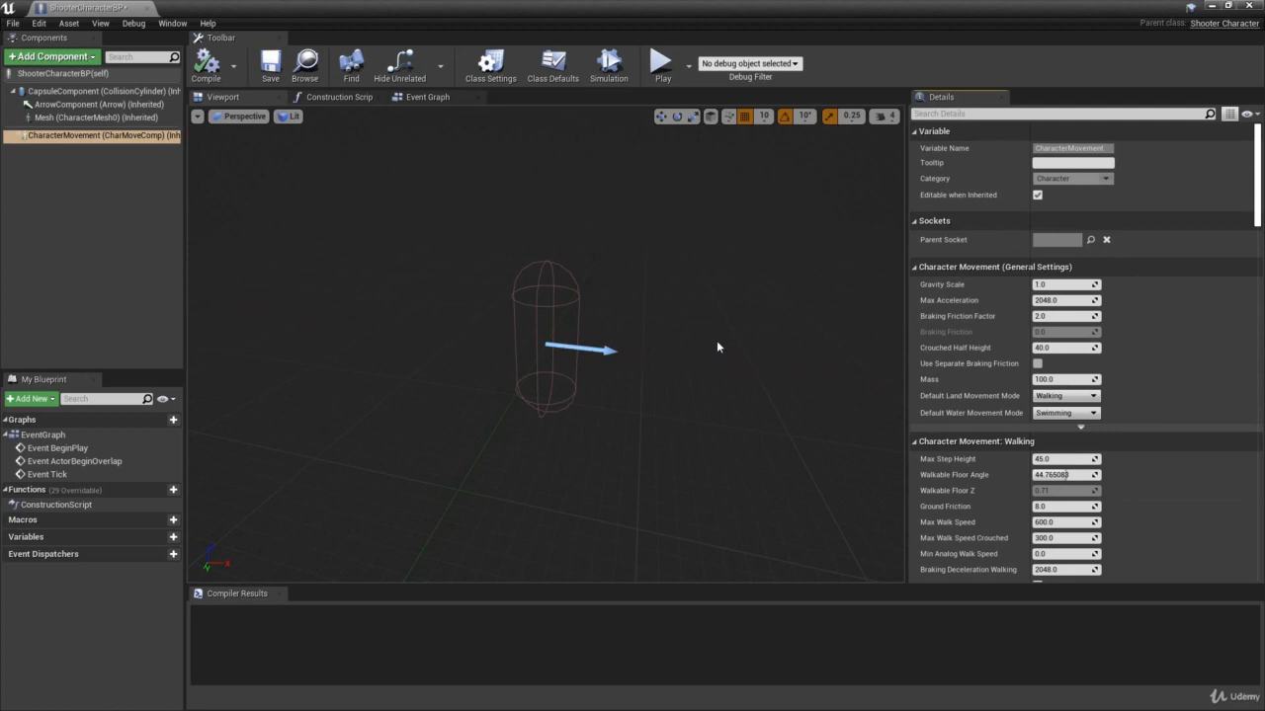
{"action": "left_click", "coordinate": [101, 91]}
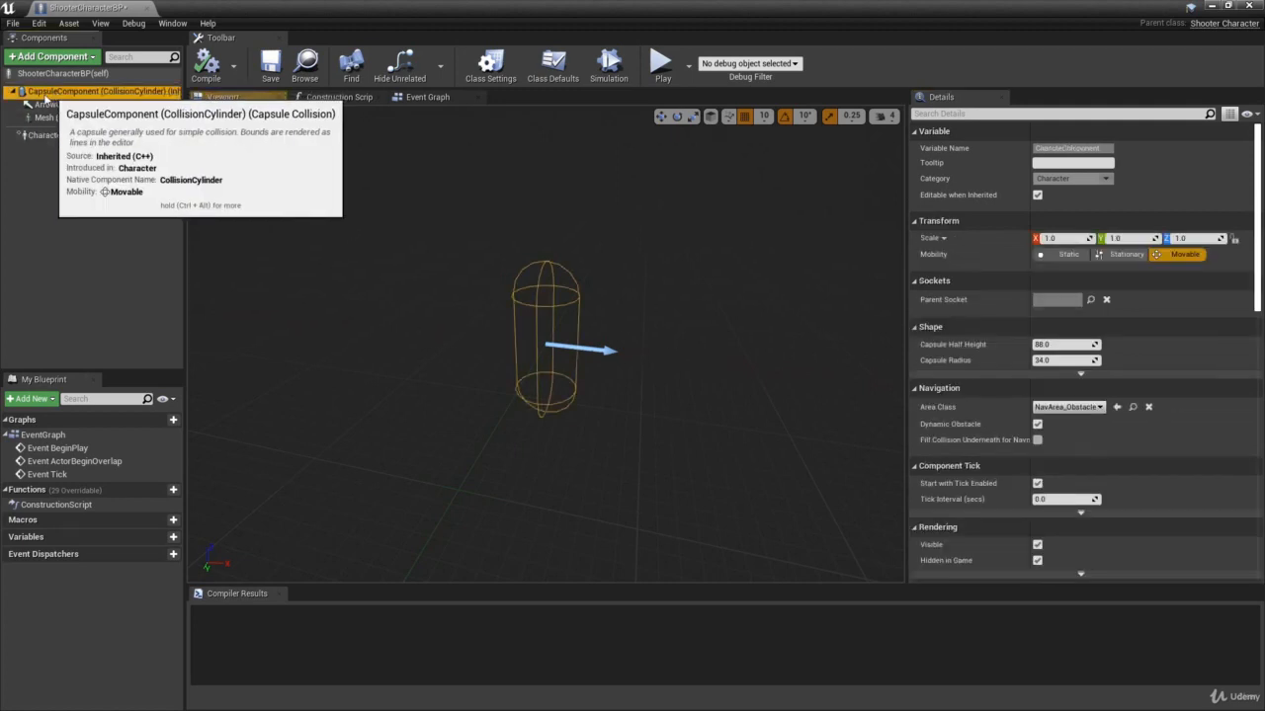
{"action": "mouse_move", "coordinate": [968, 276]}
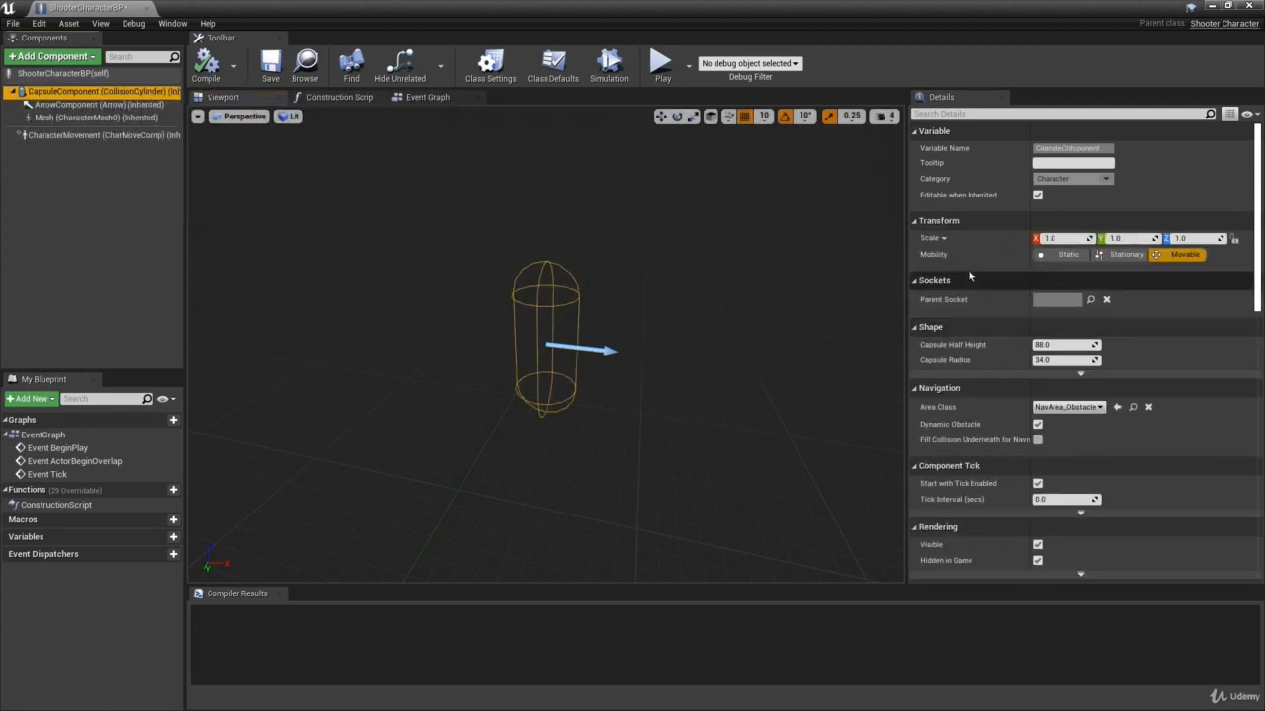
{"action": "scroll", "scroll_direction": "down", "scroll_amount": 3}
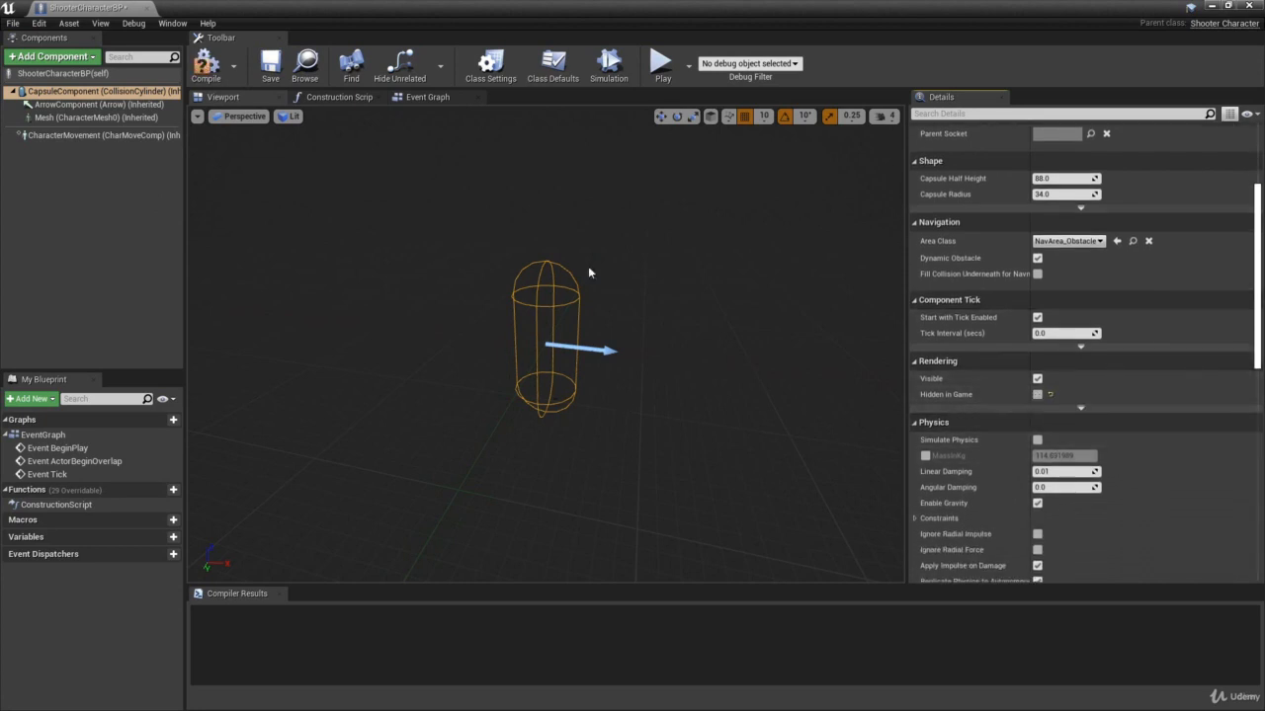
{"action": "mouse_move", "coordinate": [720, 434]}
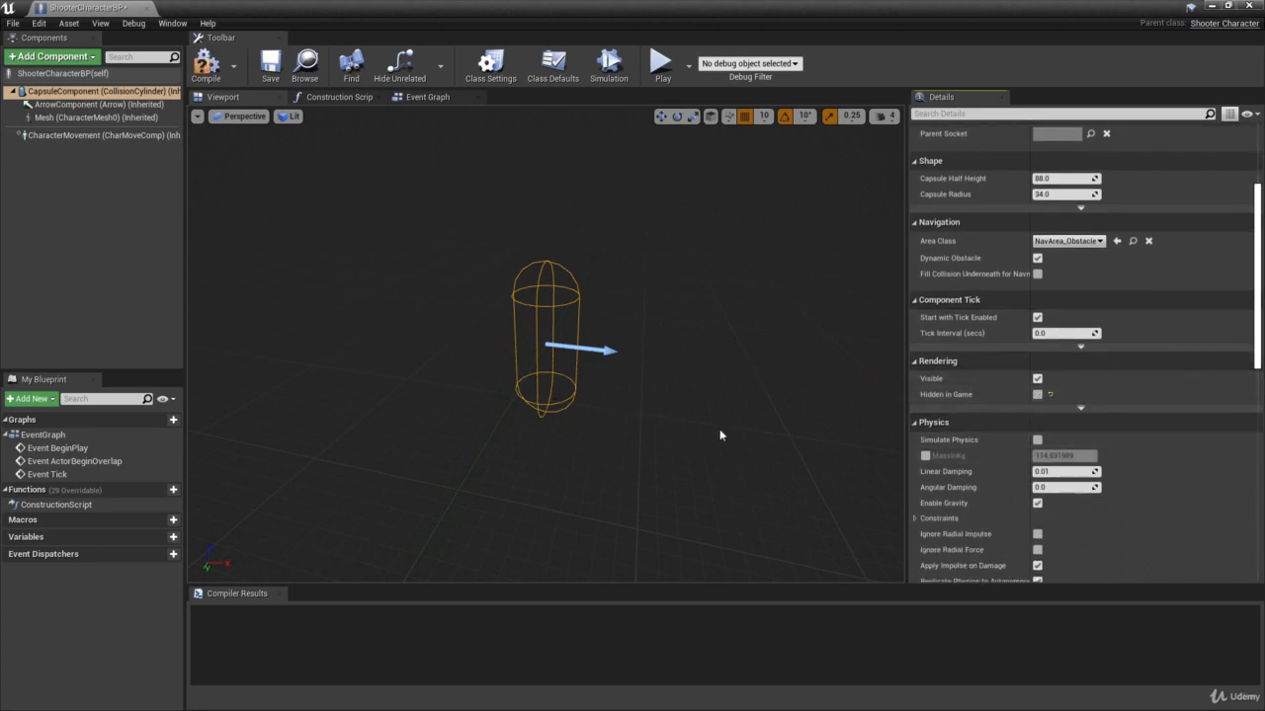
{"action": "left_click", "coordinate": [205, 64]}
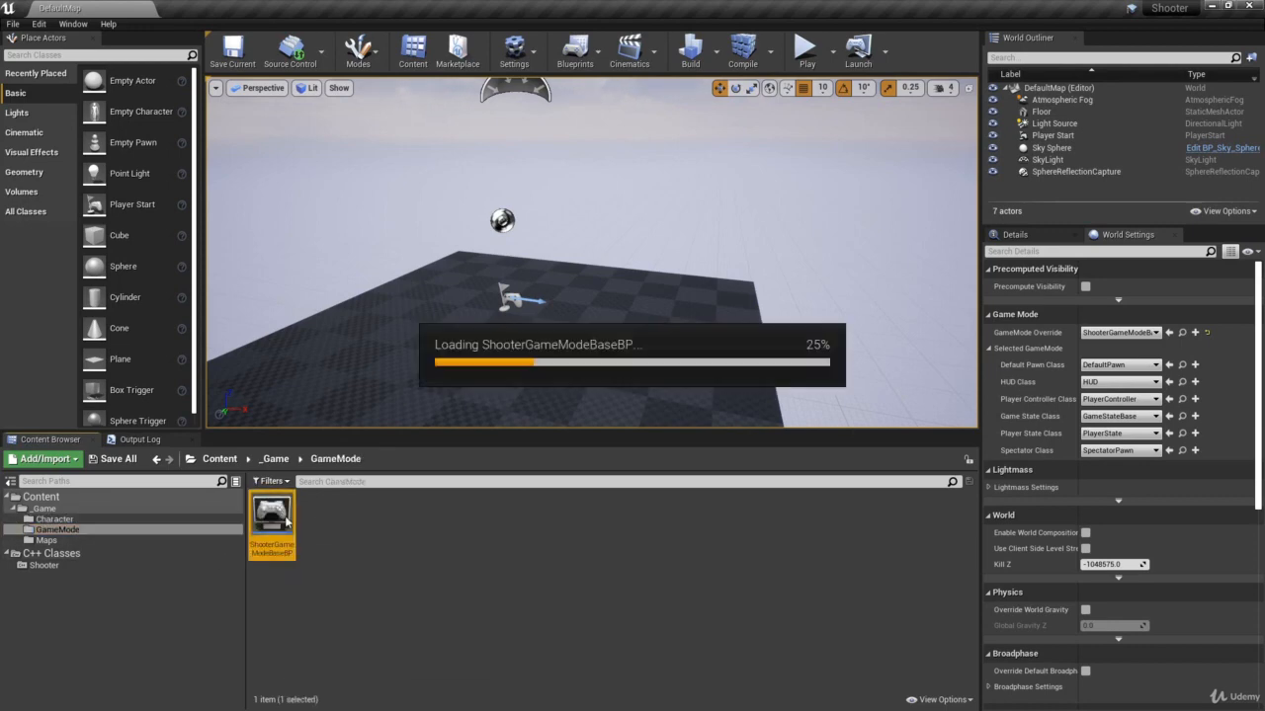
- Set ShooterGameModeBaseBP's Default Pawn Class to ShooterCharacterBP
{"action": "double_click", "coordinate": [271, 512]}
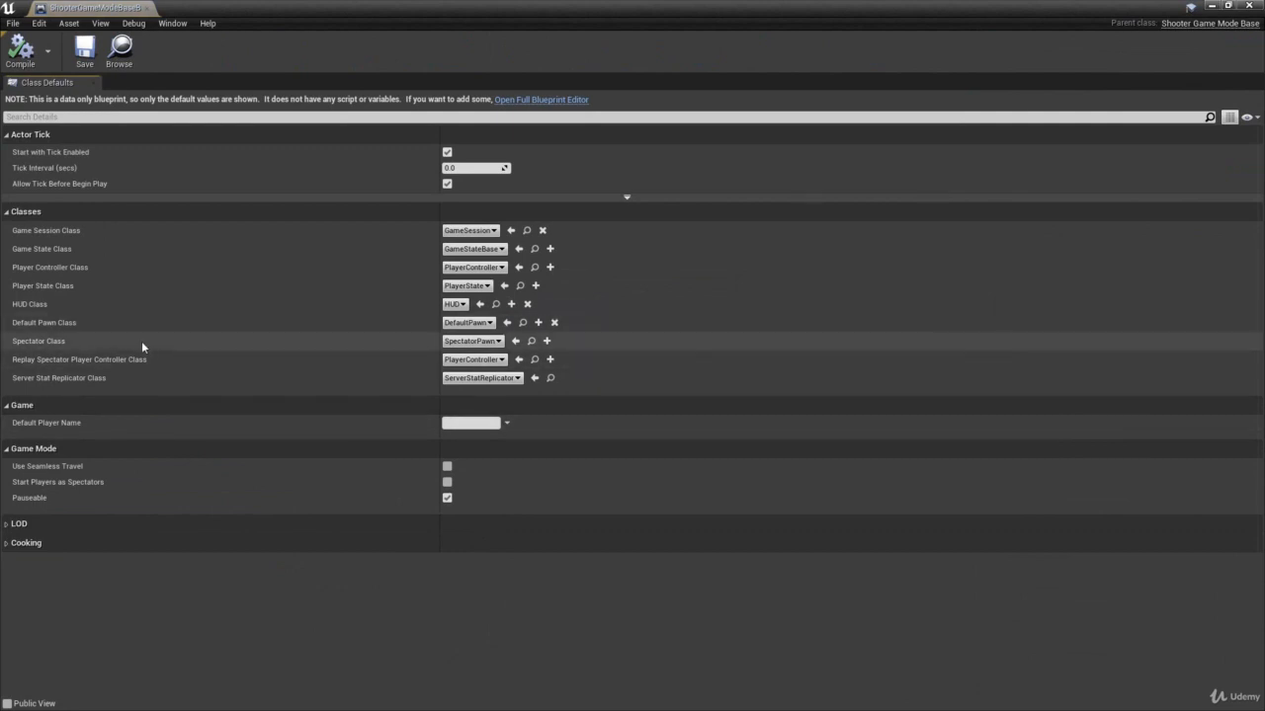
{"action": "mouse_move", "coordinate": [319, 334]}
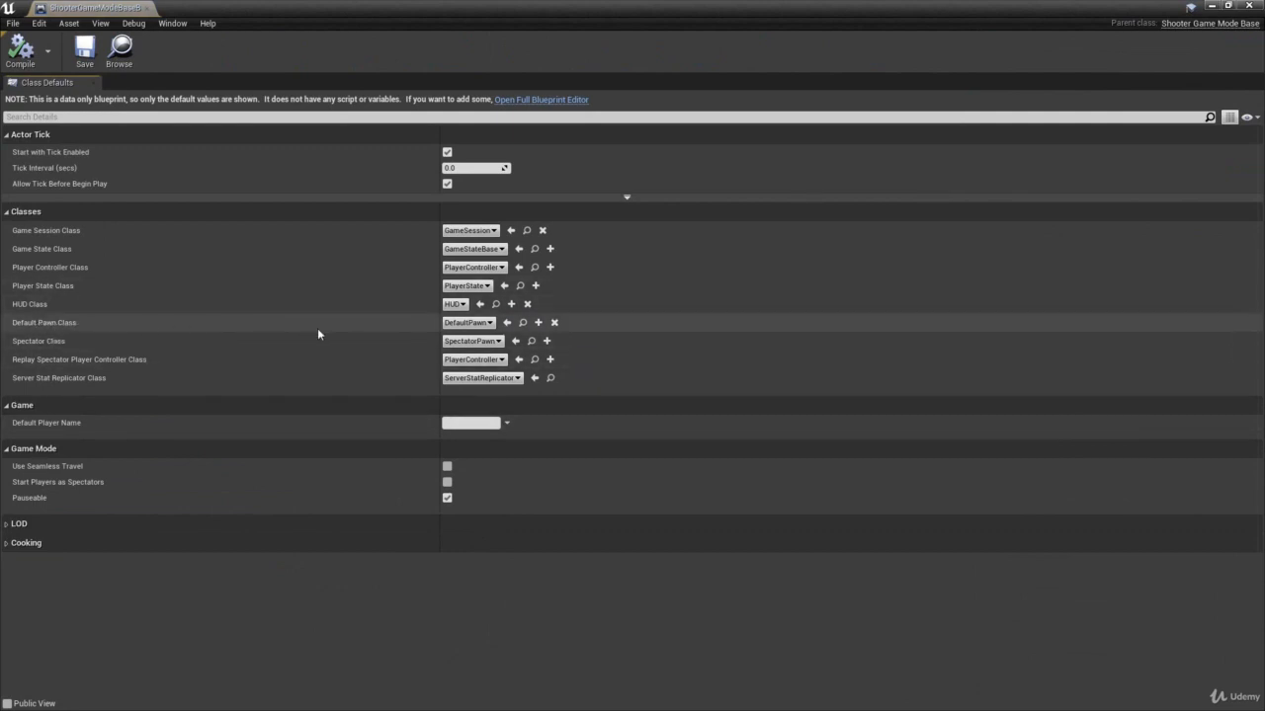
{"action": "left_click", "coordinate": [468, 322]}
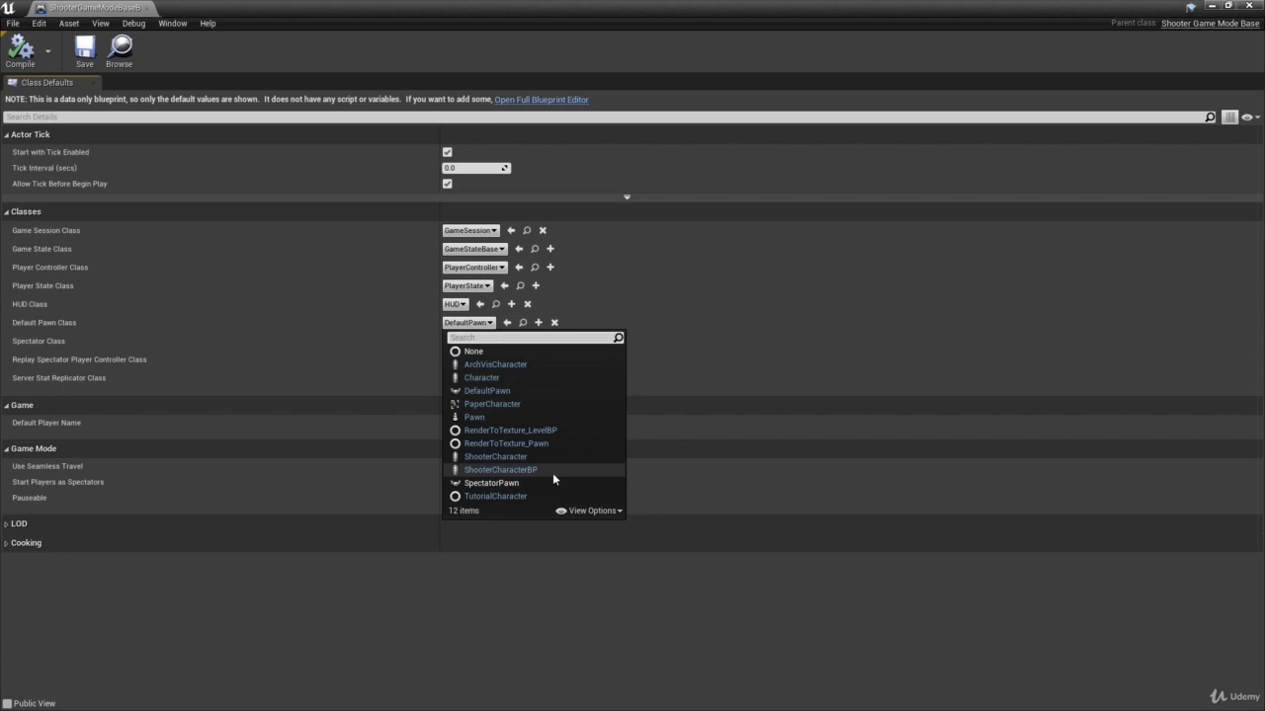
{"action": "left_click", "coordinate": [502, 469]}
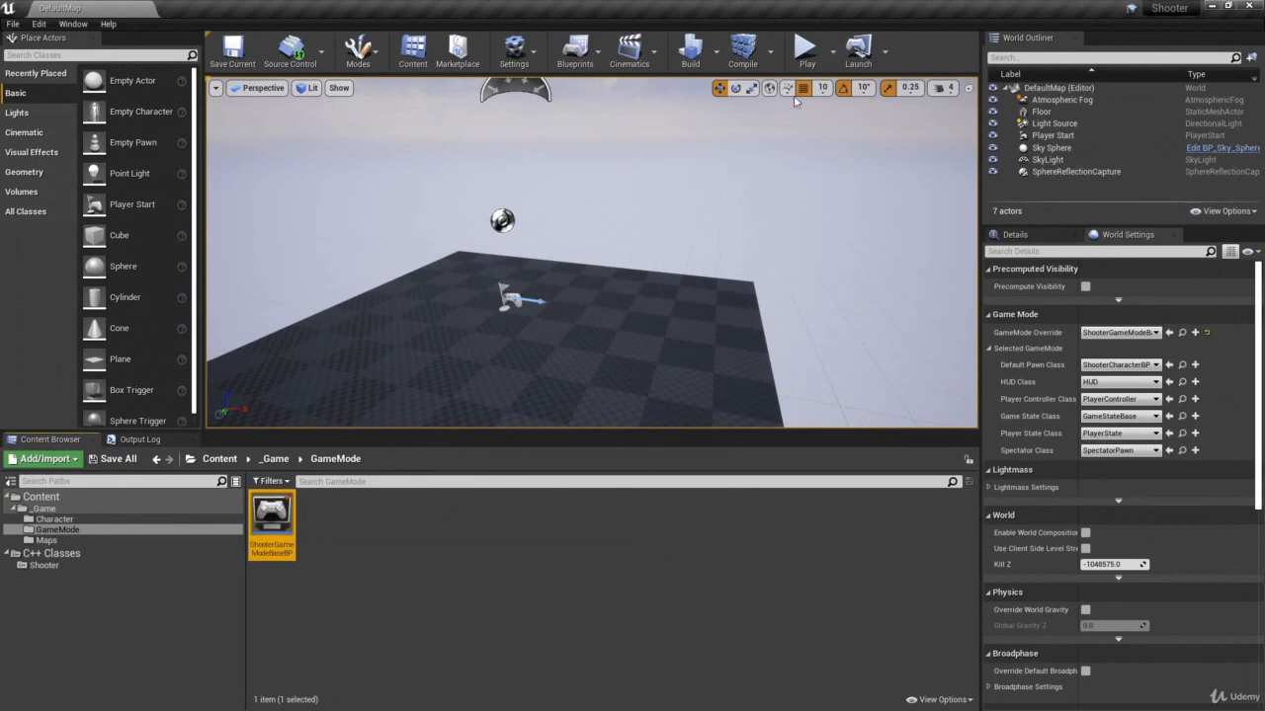
- Play the level, find ShooterCharacterBP_C via a 'shooter' outliner search, then stop
{"action": "left_click", "coordinate": [806, 46]}
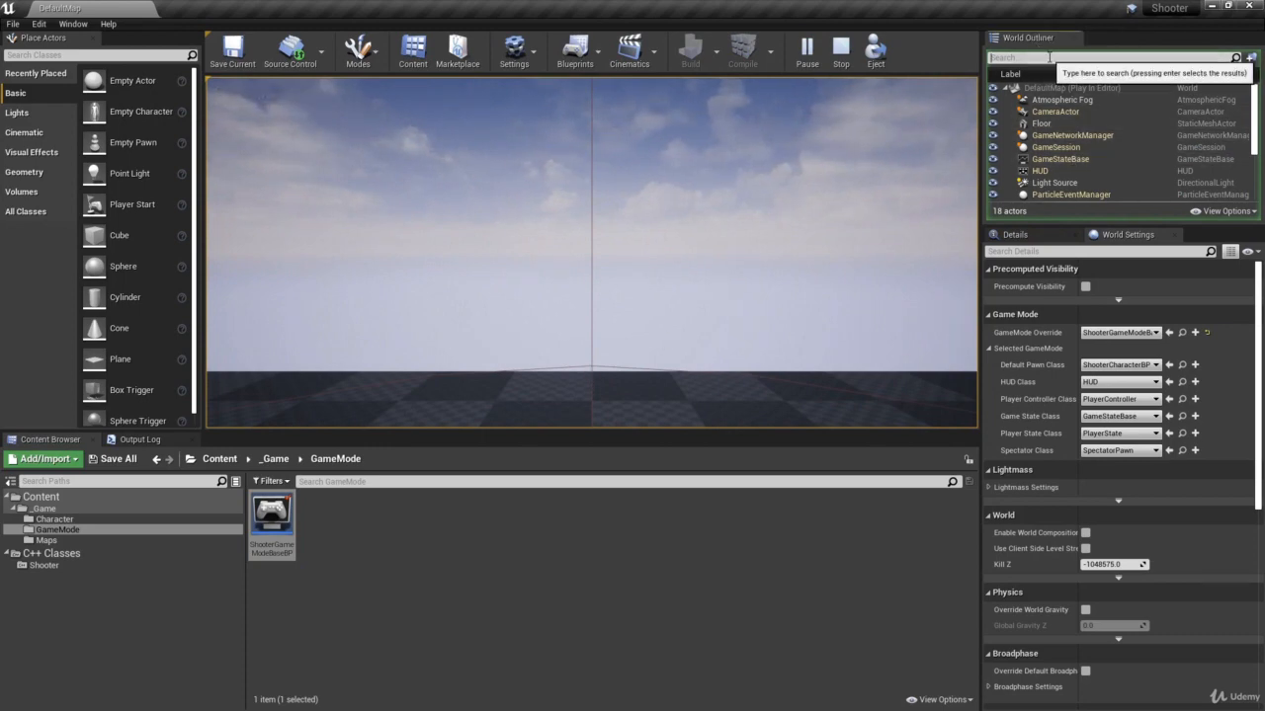
{"action": "type", "text": "shooter"}
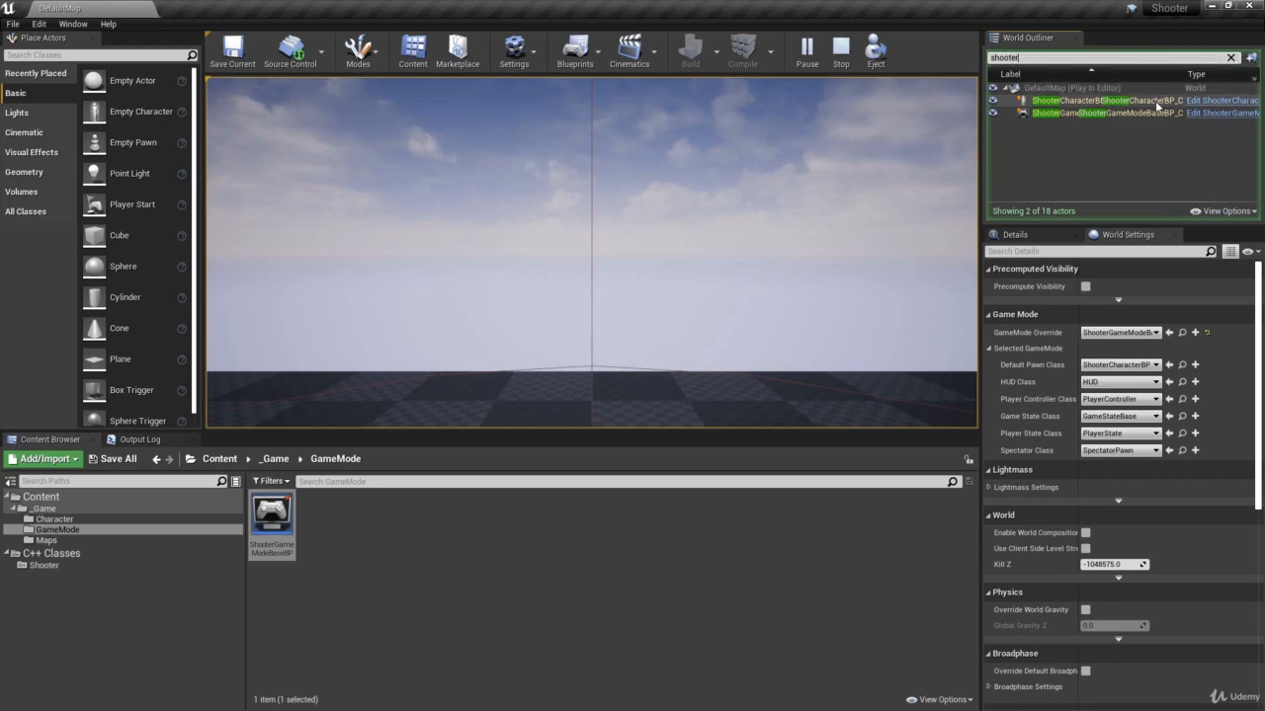
{"action": "left_click", "coordinate": [1077, 100]}
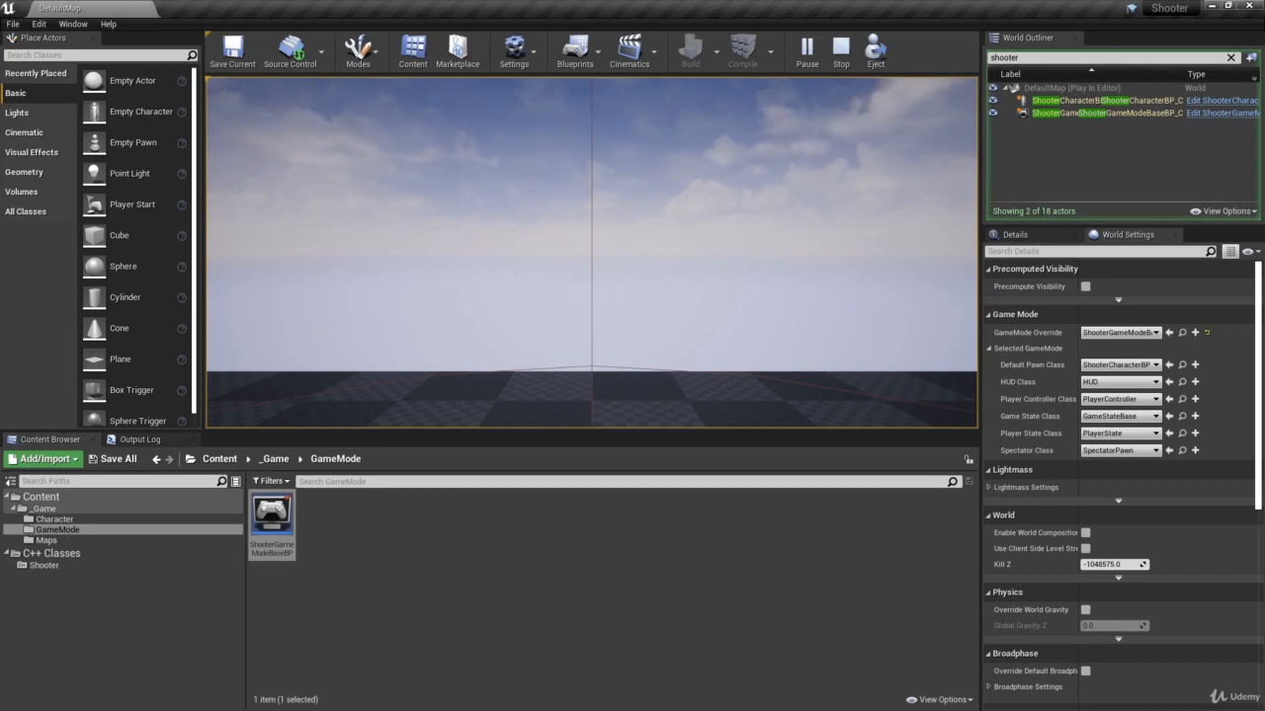
{"action": "left_click", "coordinate": [806, 46]}
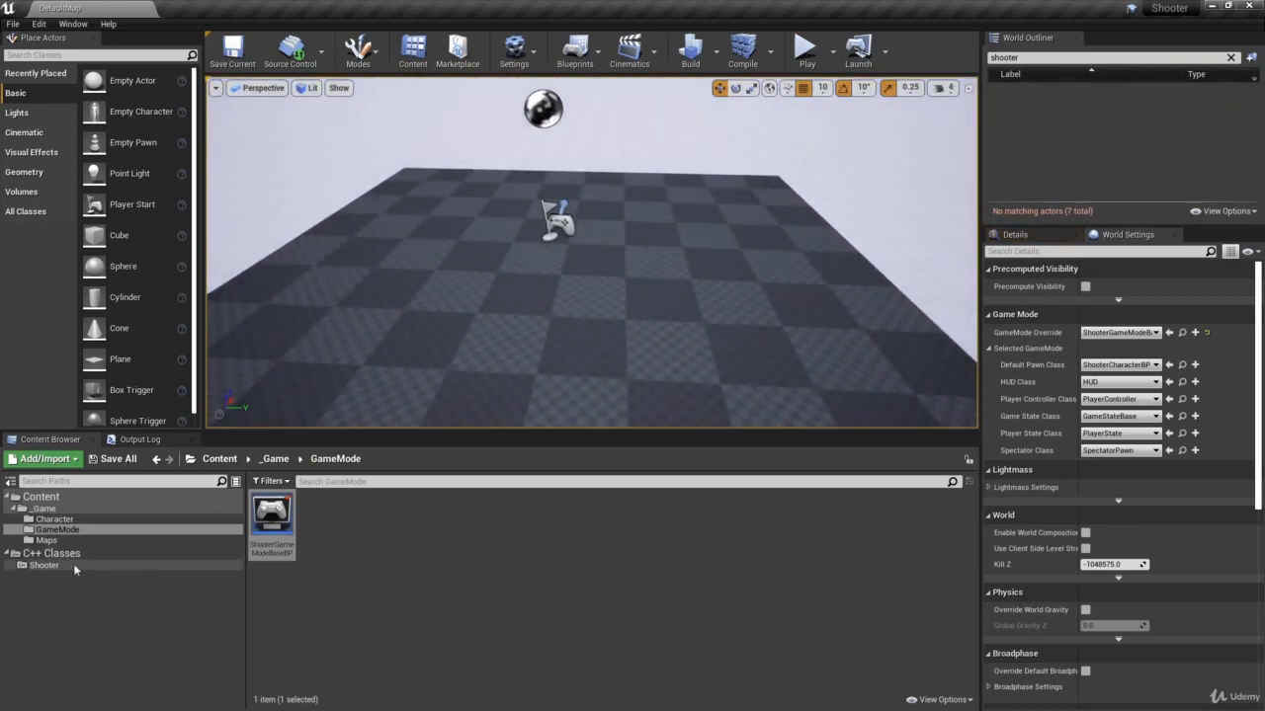
- Review the Shooter C++ classes, ShooterGameModeBaseBP's default pawn, and the Character folder
{"action": "left_click", "coordinate": [44, 564]}
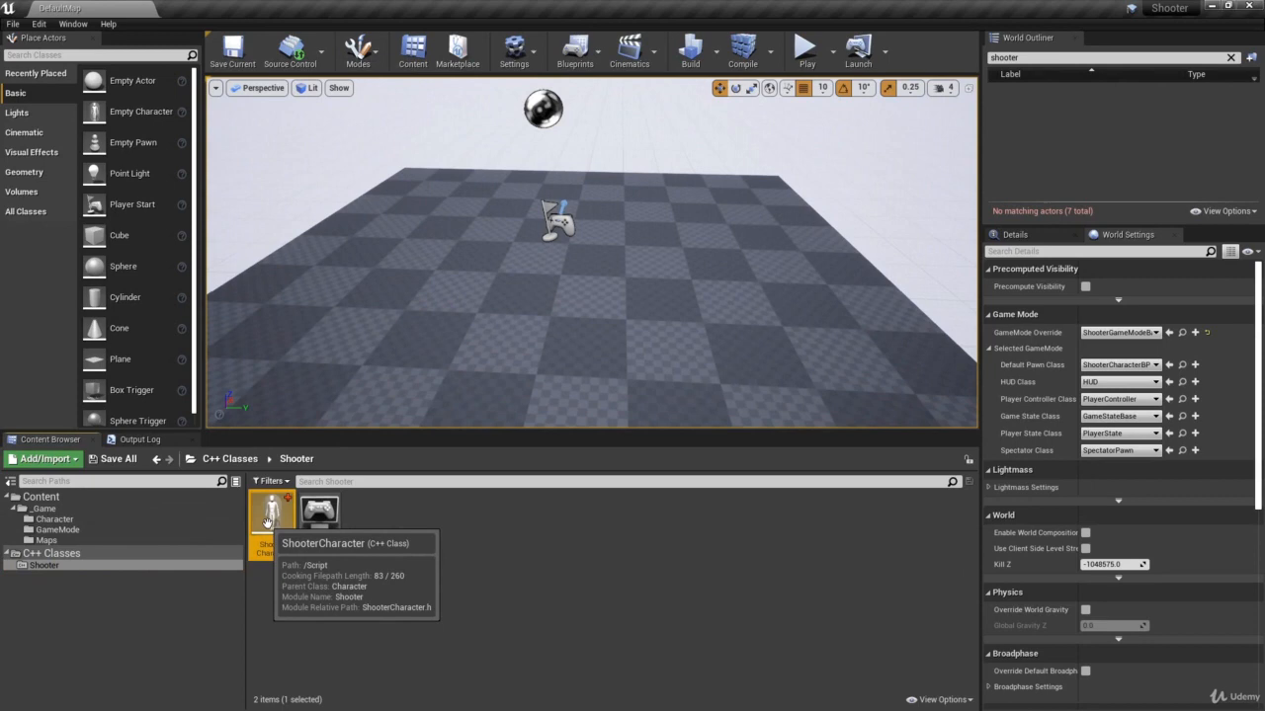
{"action": "mouse_move", "coordinate": [477, 566]}
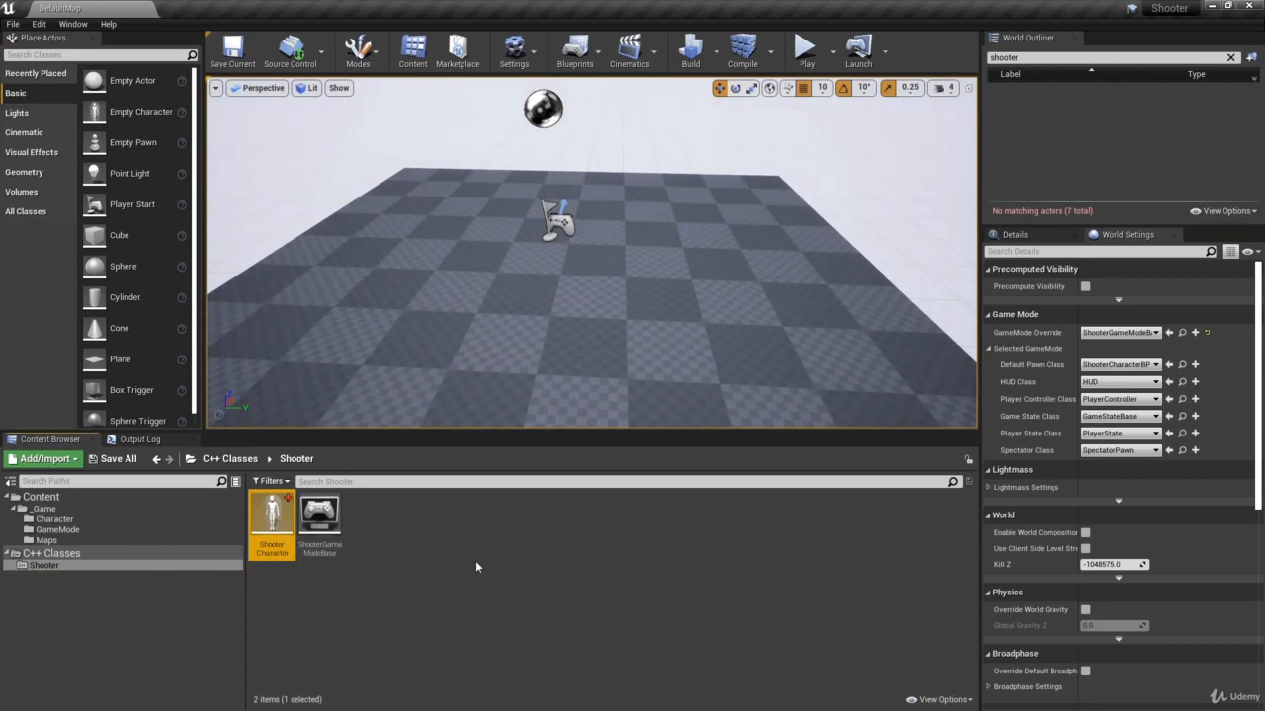
{"action": "mouse_move", "coordinate": [563, 562]}
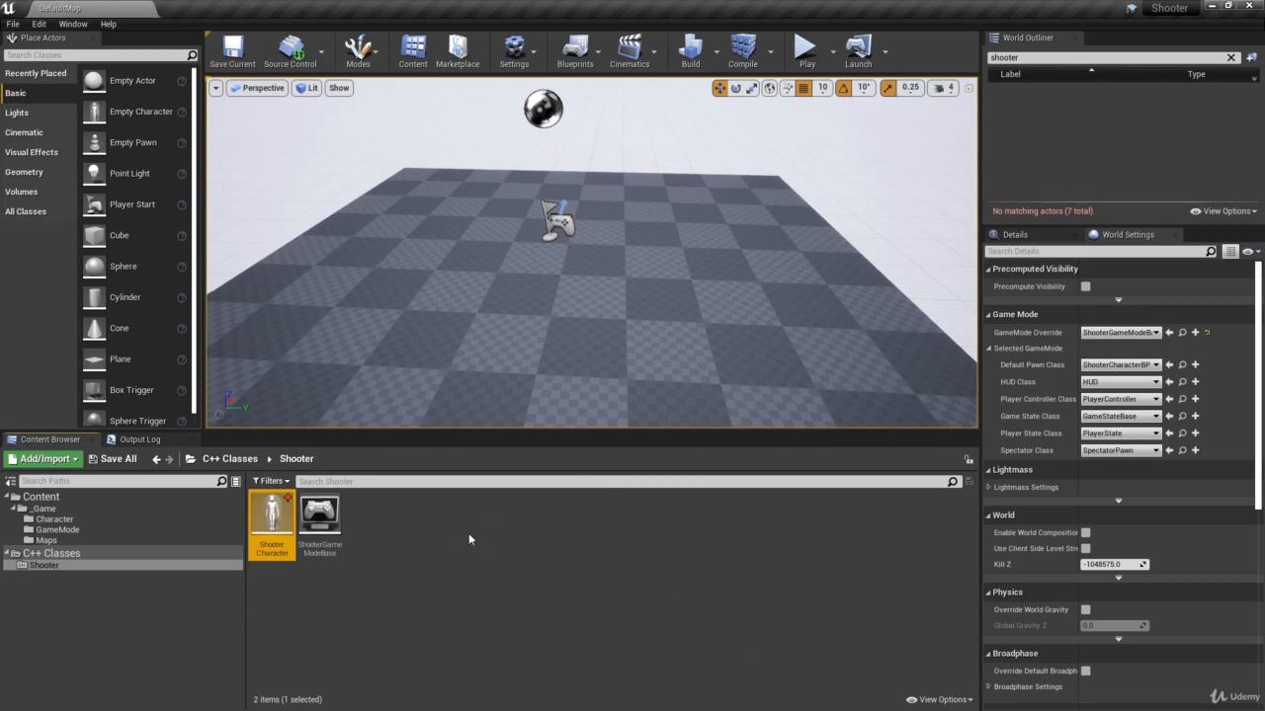
{"action": "mouse_move", "coordinate": [272, 514]}
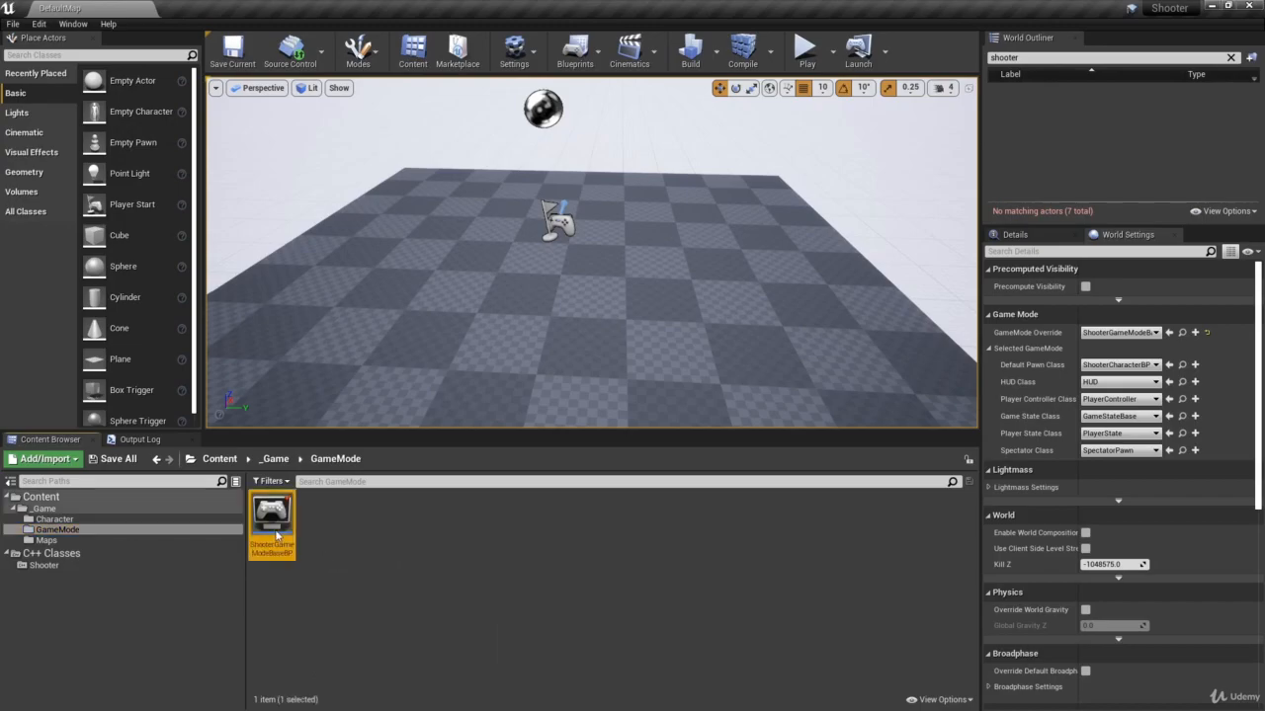
{"action": "double_click", "coordinate": [272, 519]}
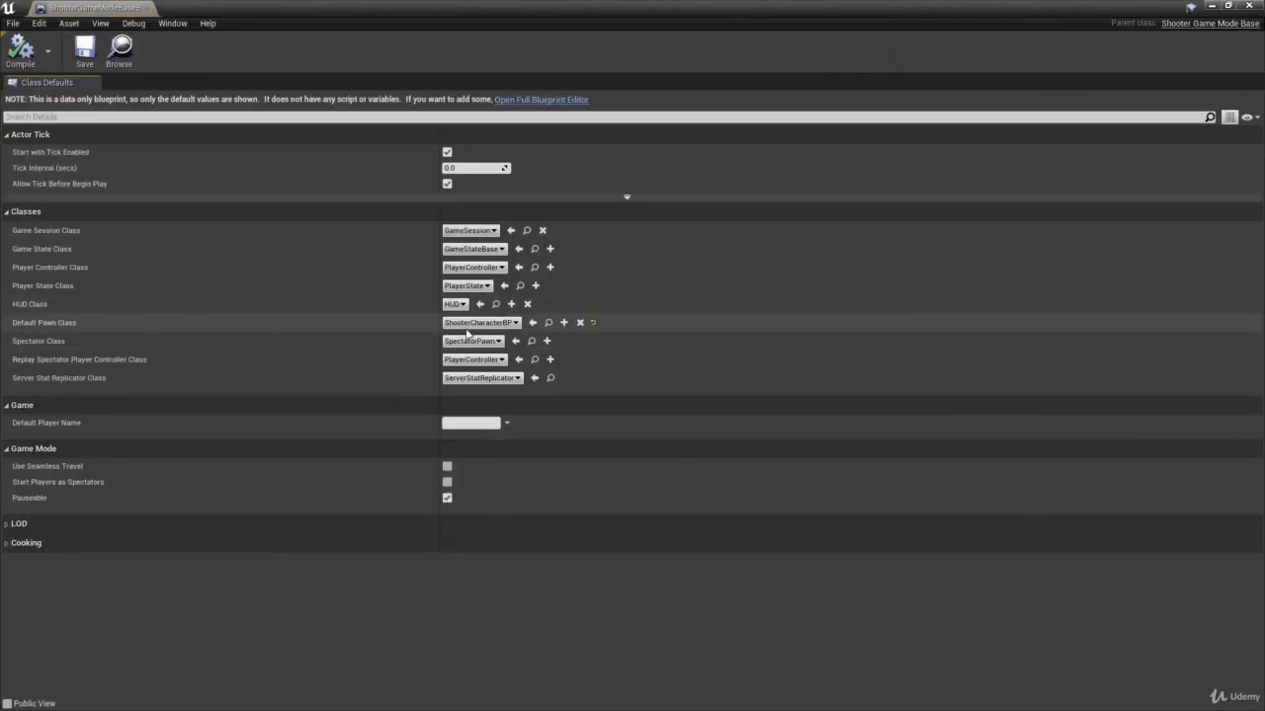
{"action": "mouse_move", "coordinate": [482, 323]}
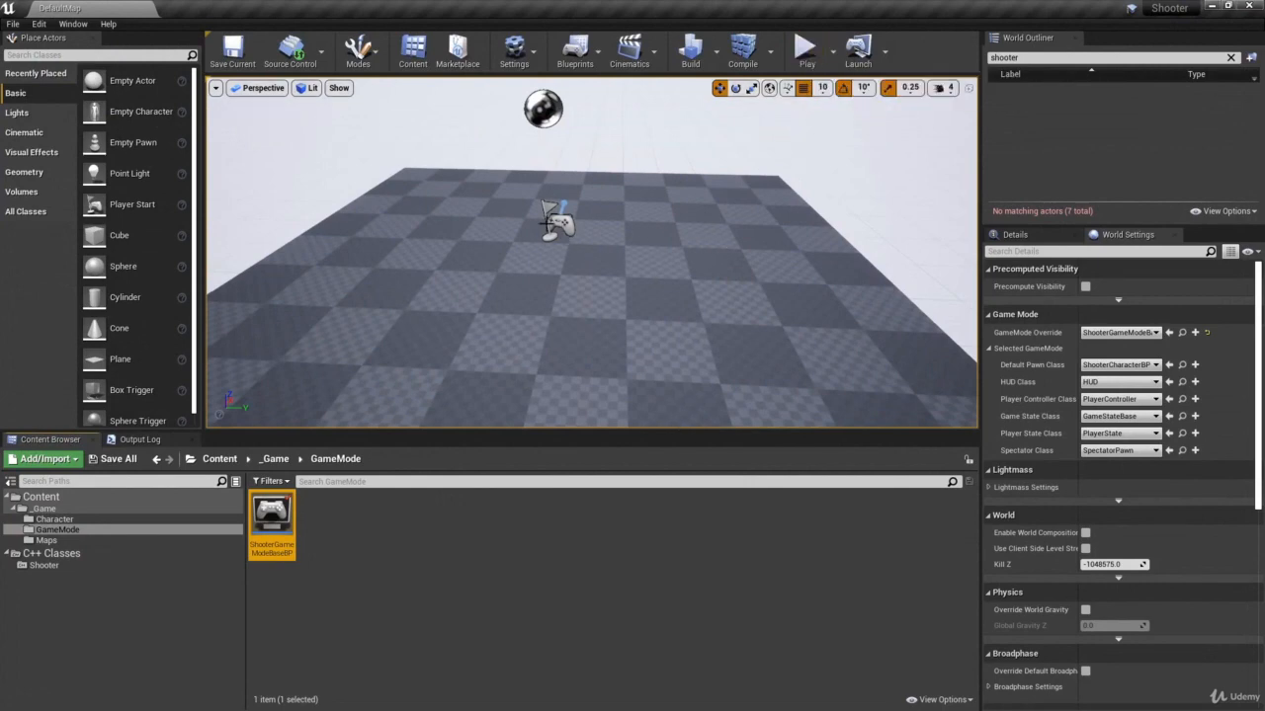
{"action": "left_click", "coordinate": [55, 519]}
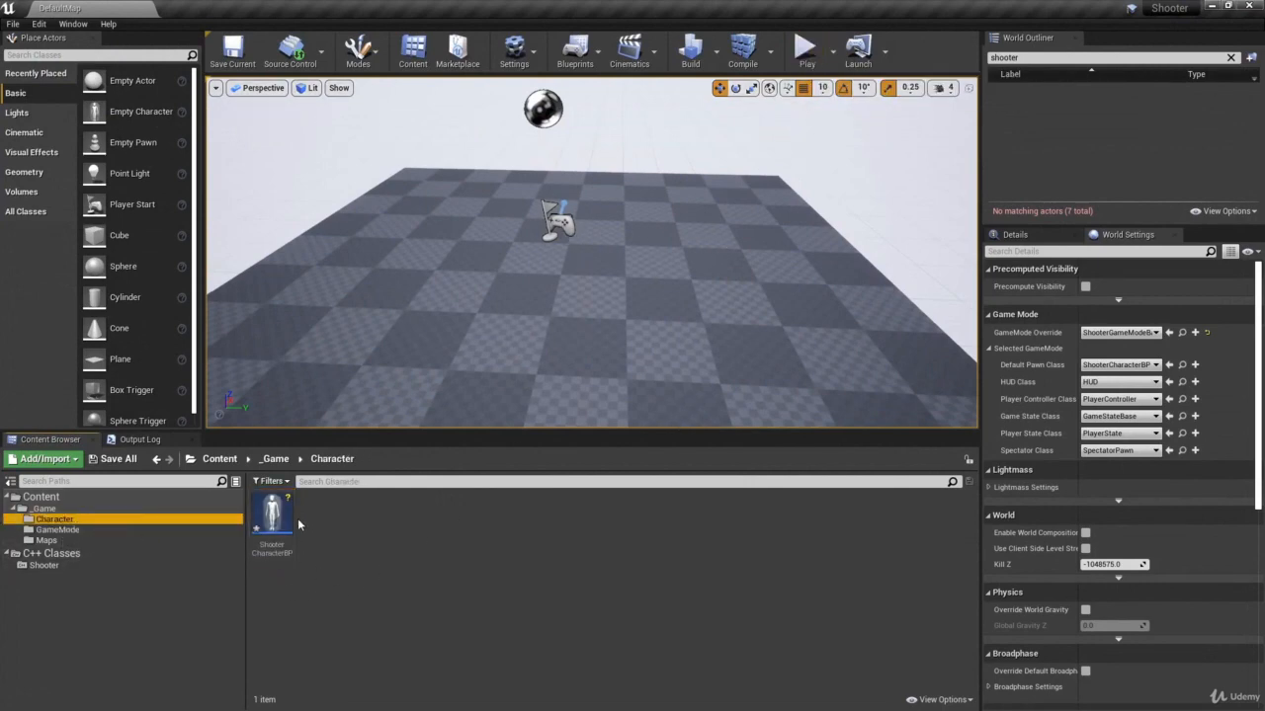